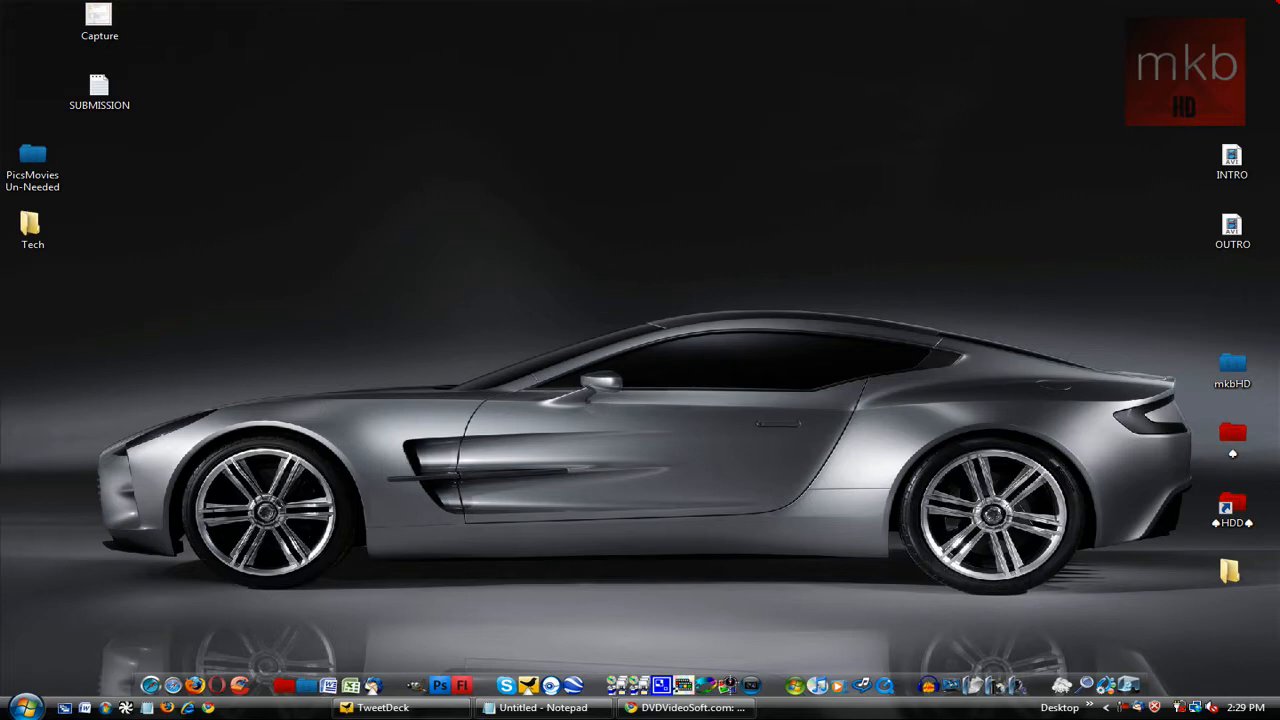
Open the desktop folder that holds the DVDVideoSoft Free Studio shortcut.
{"action": "left_click", "coordinate": [1232, 370]}
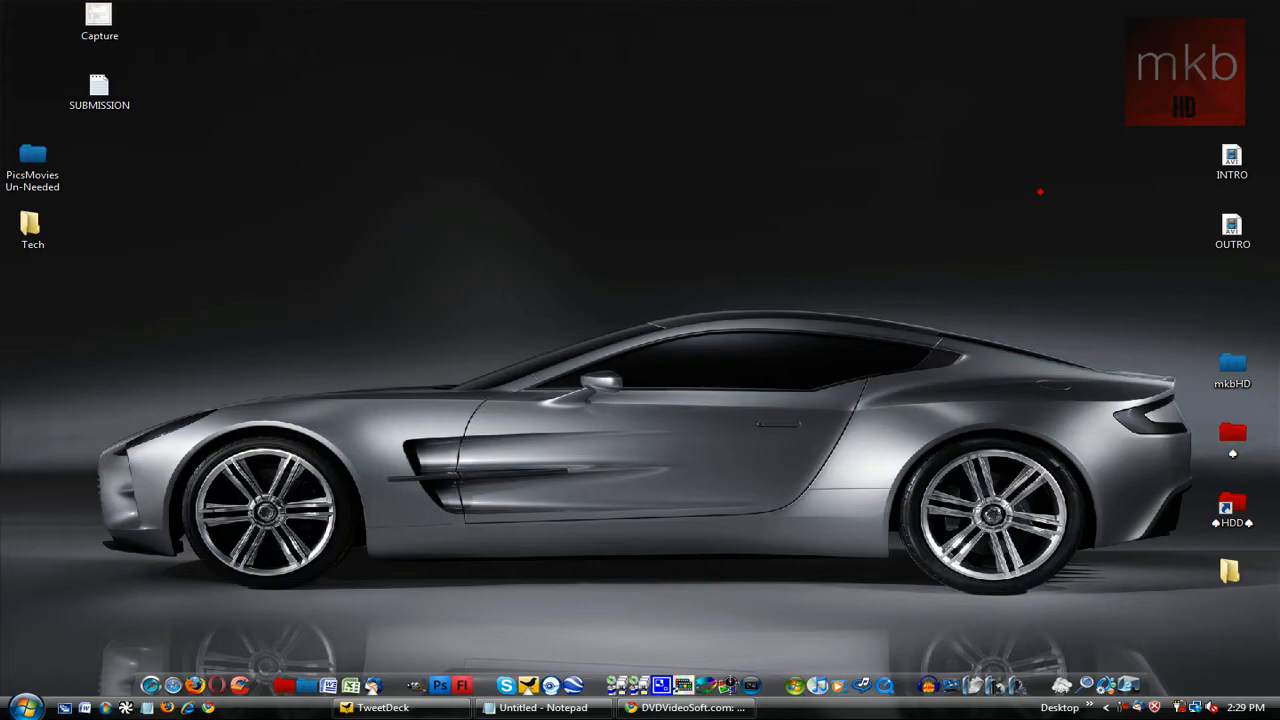
{"action": "left_click", "coordinate": [686, 708]}
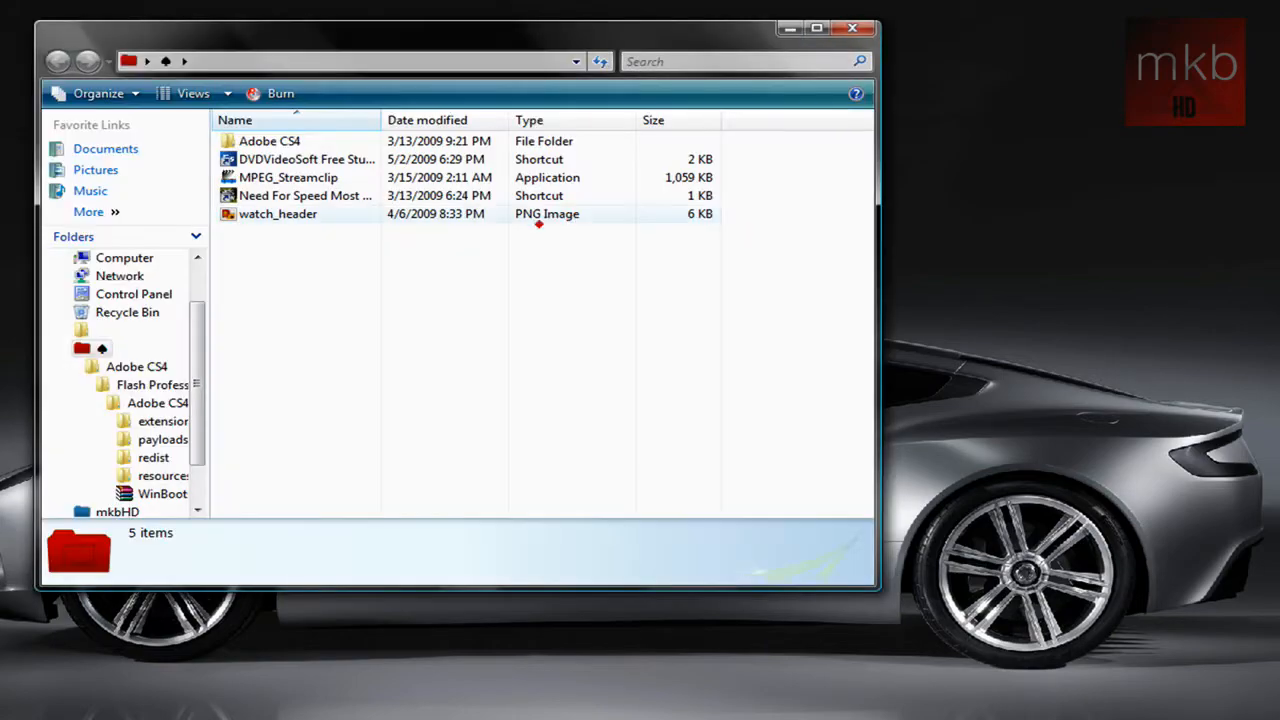
Launch Free Studio Manager from the DVDVideoSoft Free Studio shortcut.
{"action": "left_click", "coordinate": [304, 160]}
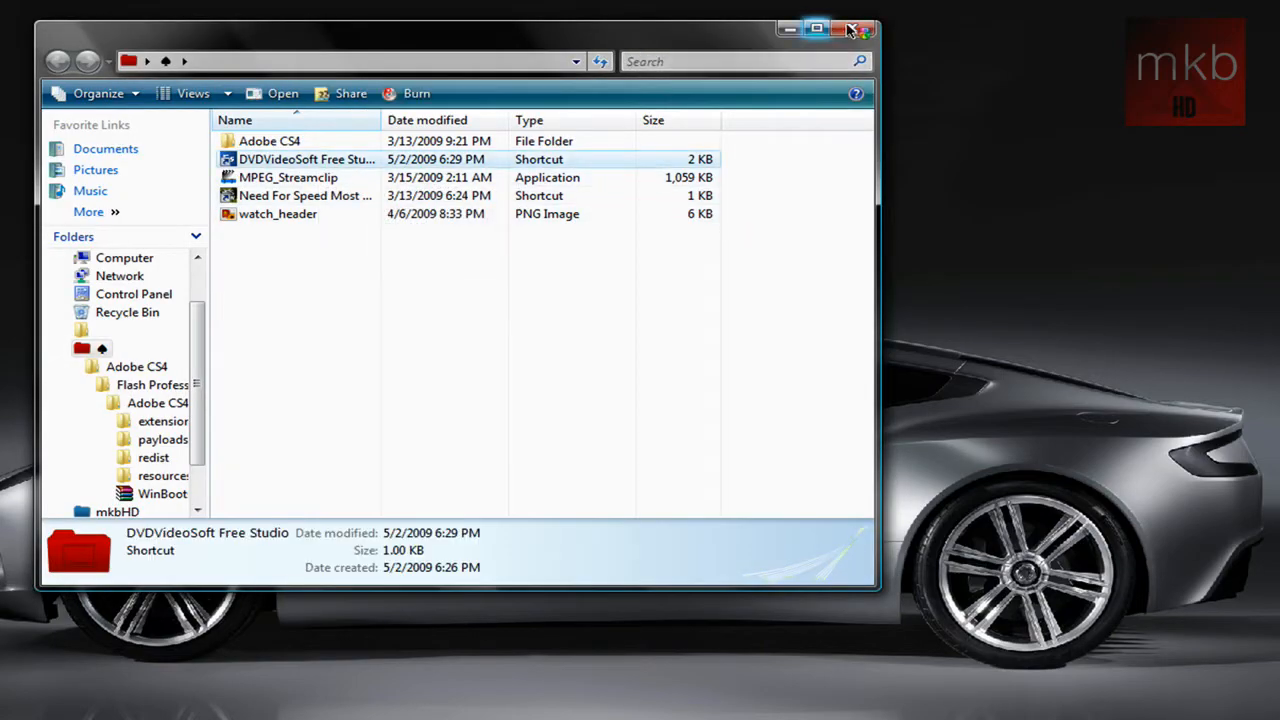
{"action": "double_click", "coordinate": [306, 160]}
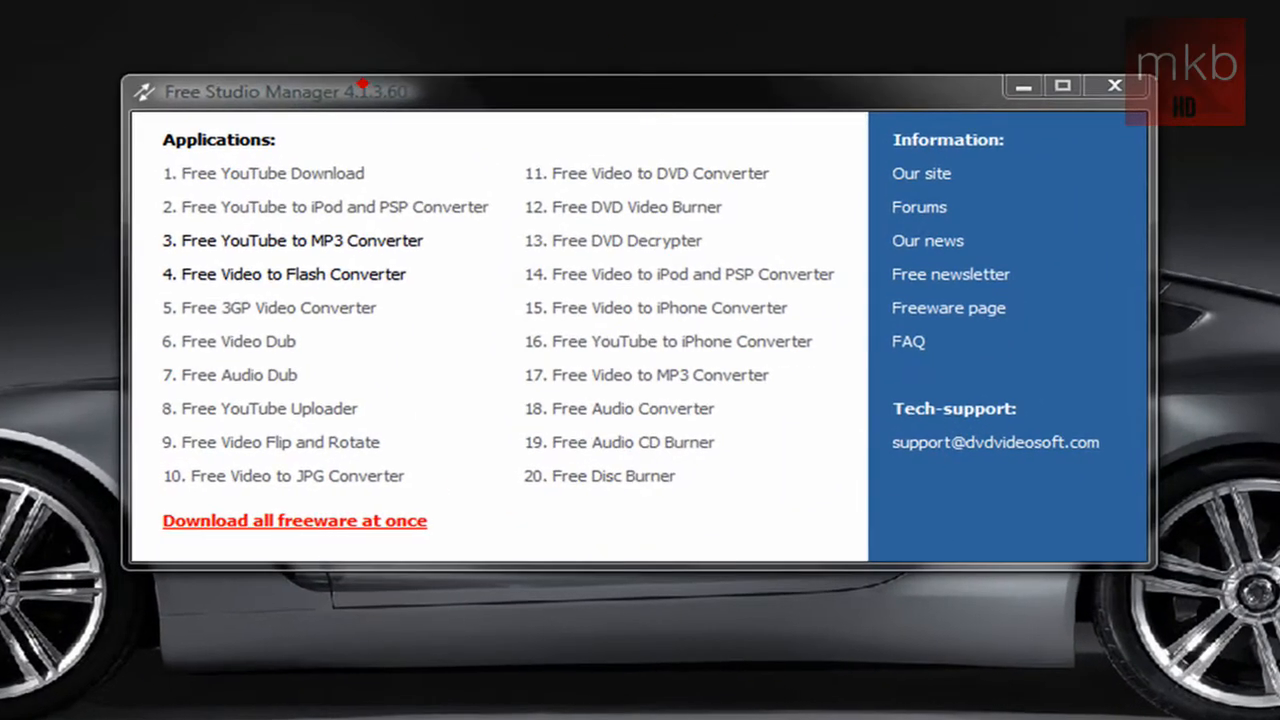
{"action": "mouse_move", "coordinate": [596, 96]}
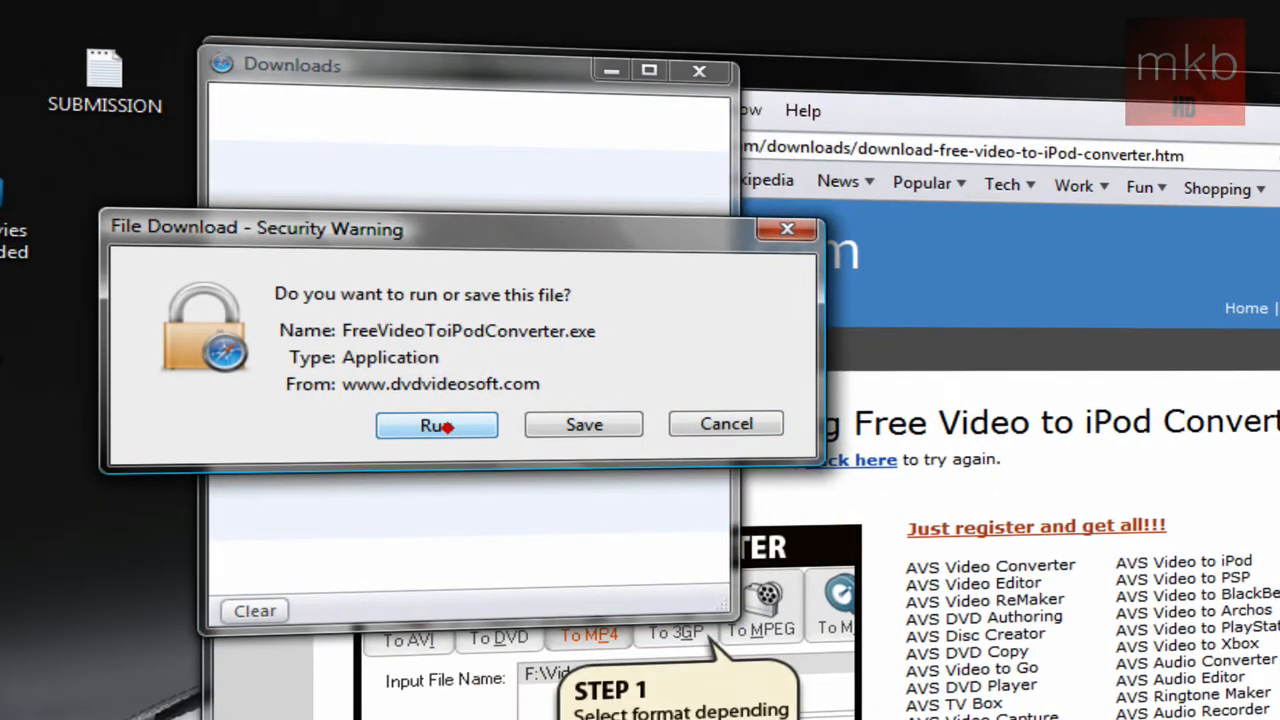
Run the downloaded FreeVideoToiPodConverter installer past the unverified-publisher warning.
{"action": "left_click", "coordinate": [436, 424]}
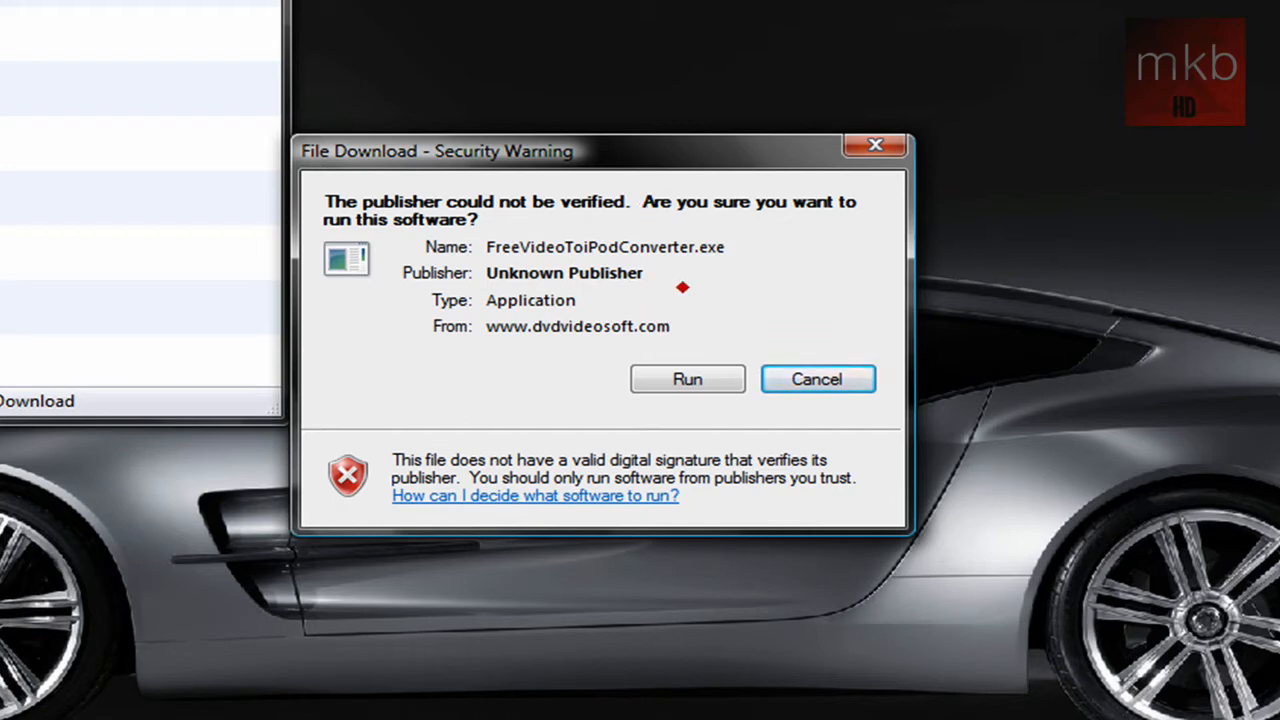
{"action": "left_click", "coordinate": [688, 380]}
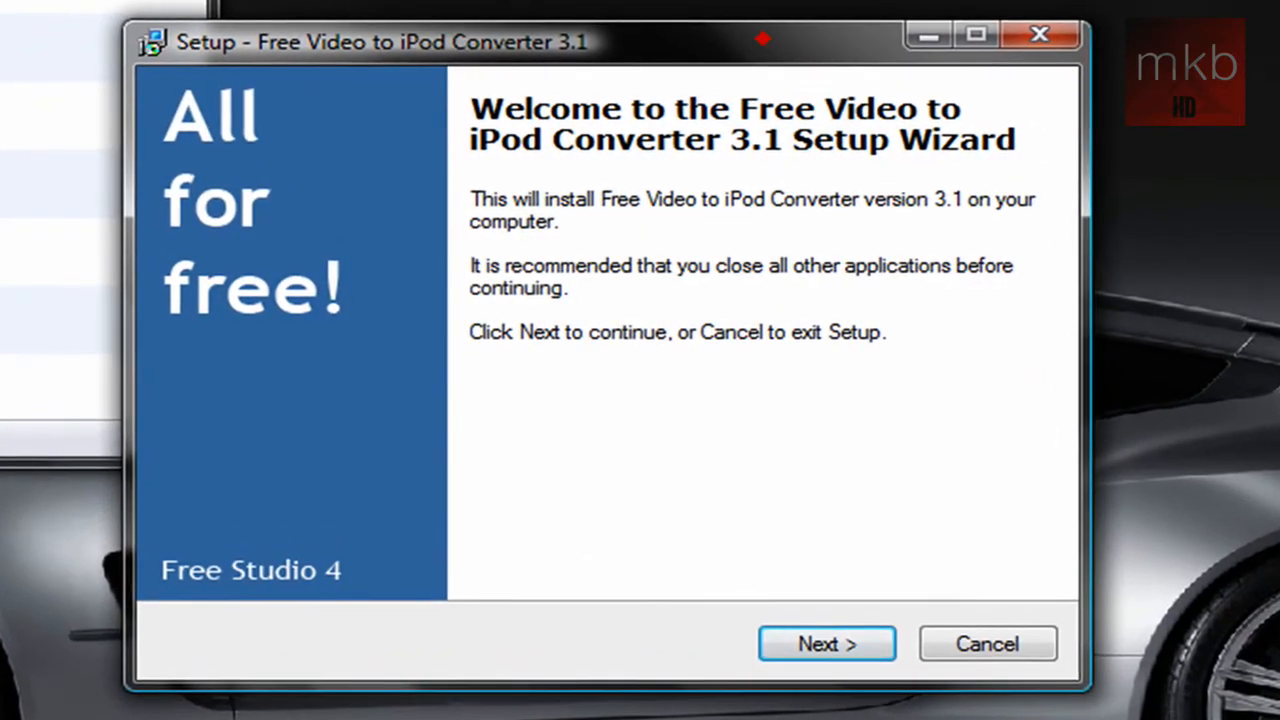
{"action": "mouse_move", "coordinate": [864, 456]}
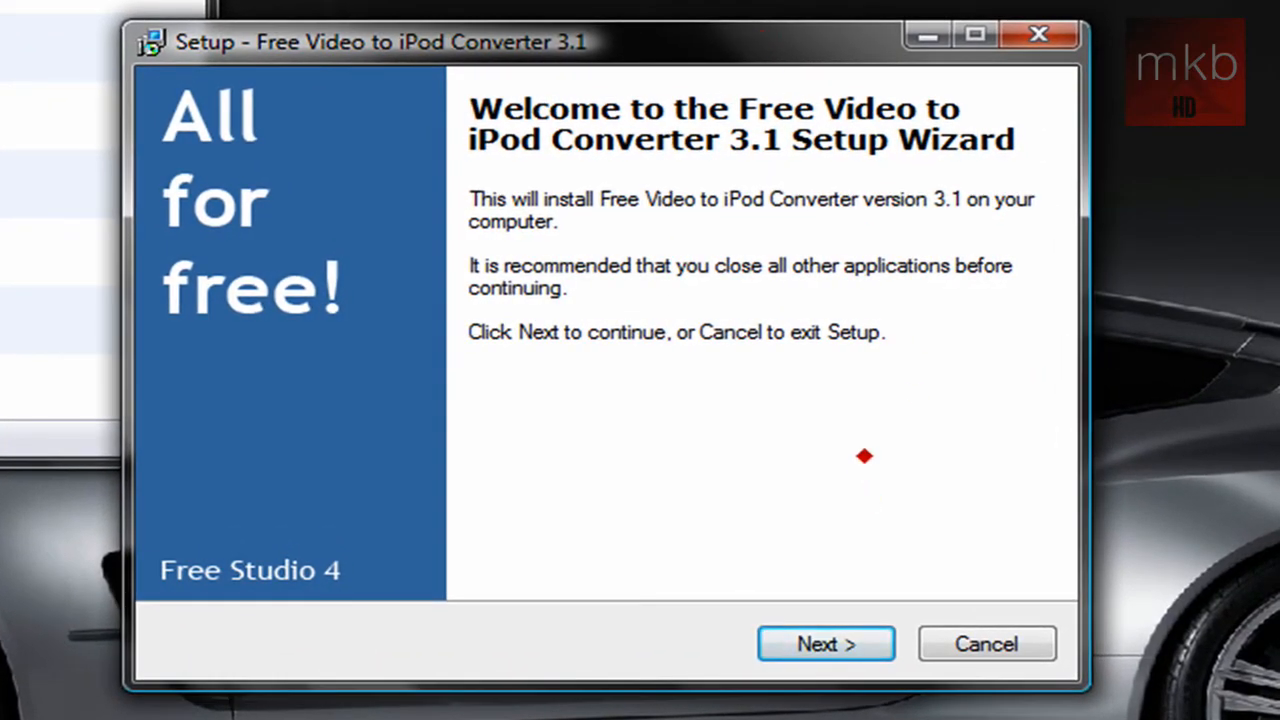
Install version 3.1 to the default folder without Ask search or homepage, and finish without launching.
{"action": "left_click", "coordinate": [824, 644]}
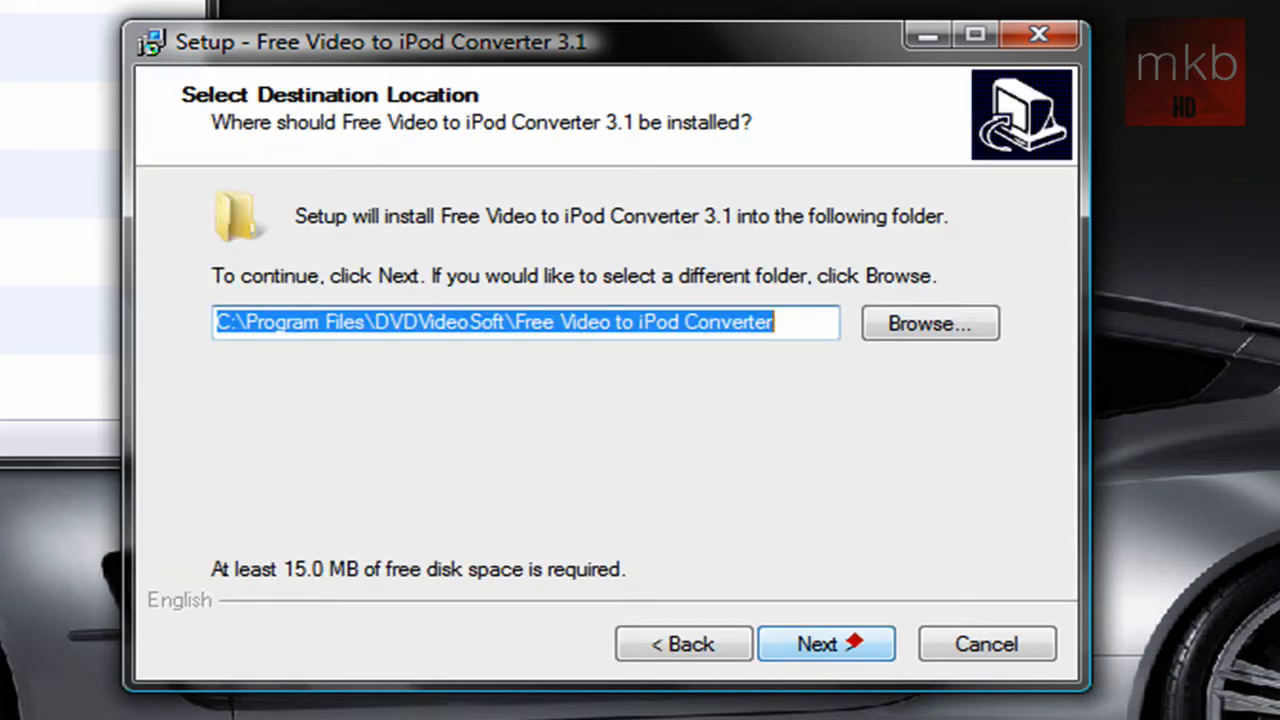
{"action": "left_click", "coordinate": [826, 644]}
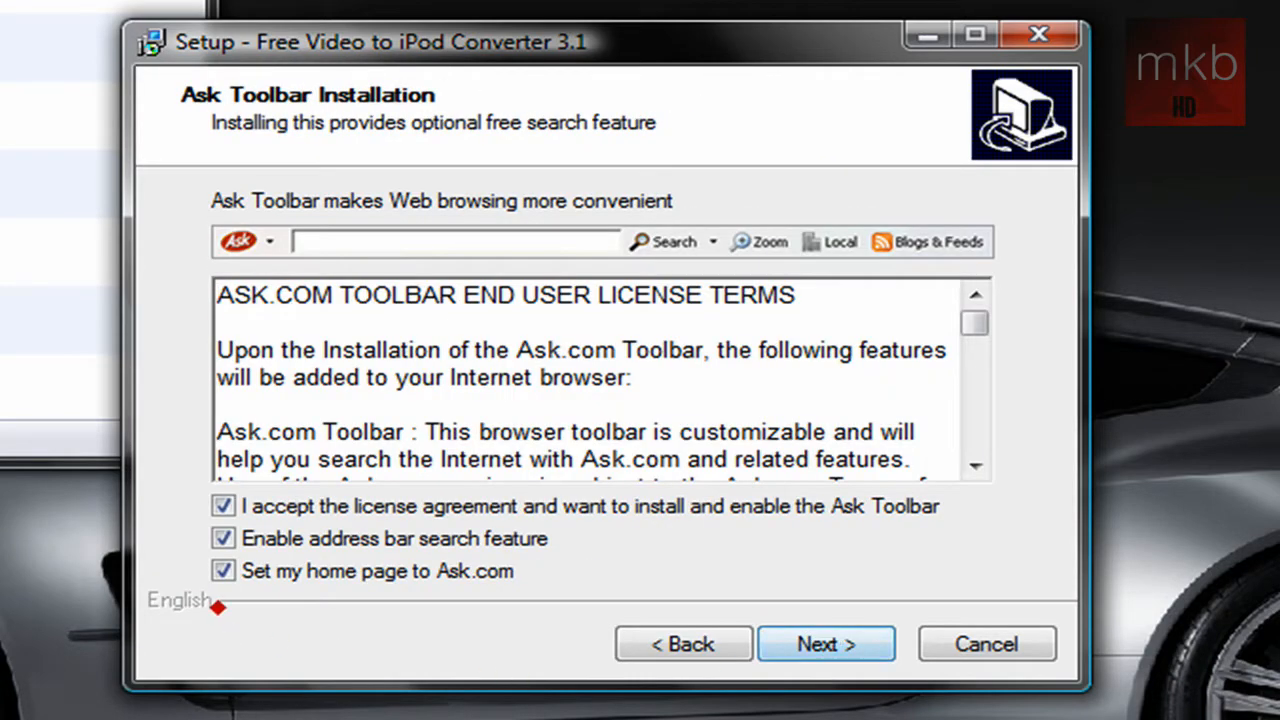
{"action": "left_click", "coordinate": [224, 538]}
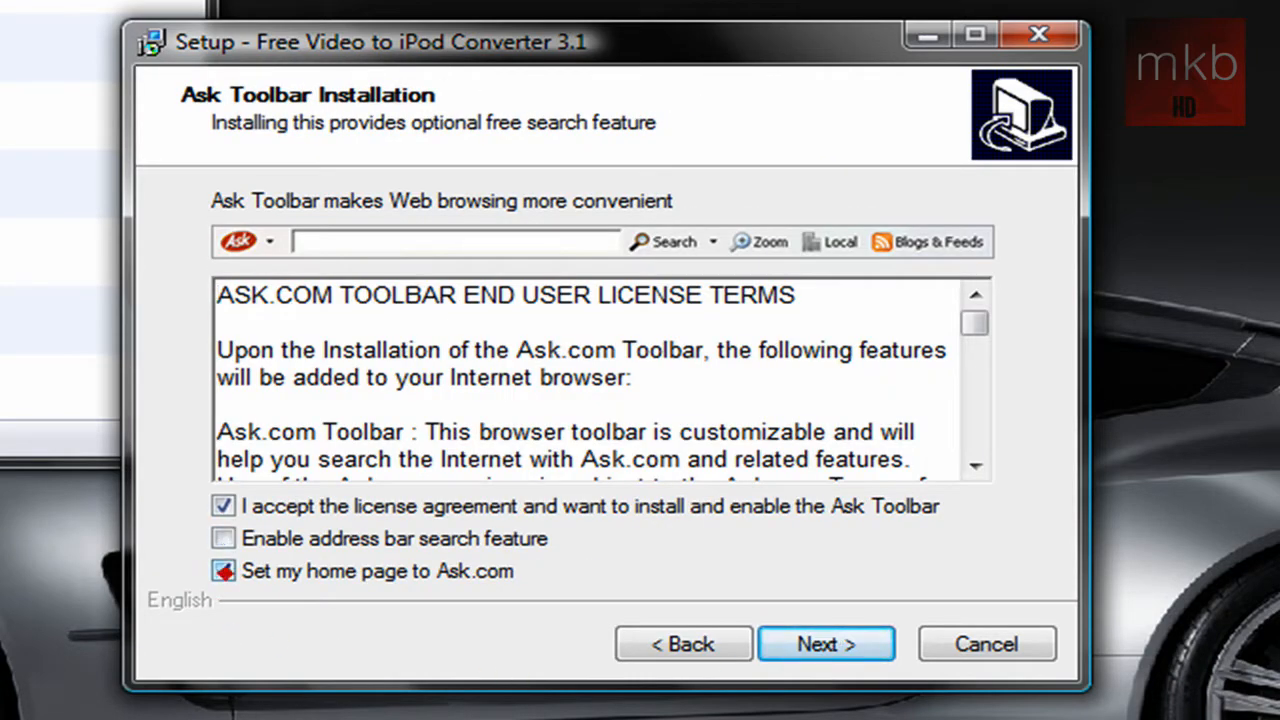
{"action": "left_click", "coordinate": [824, 644]}
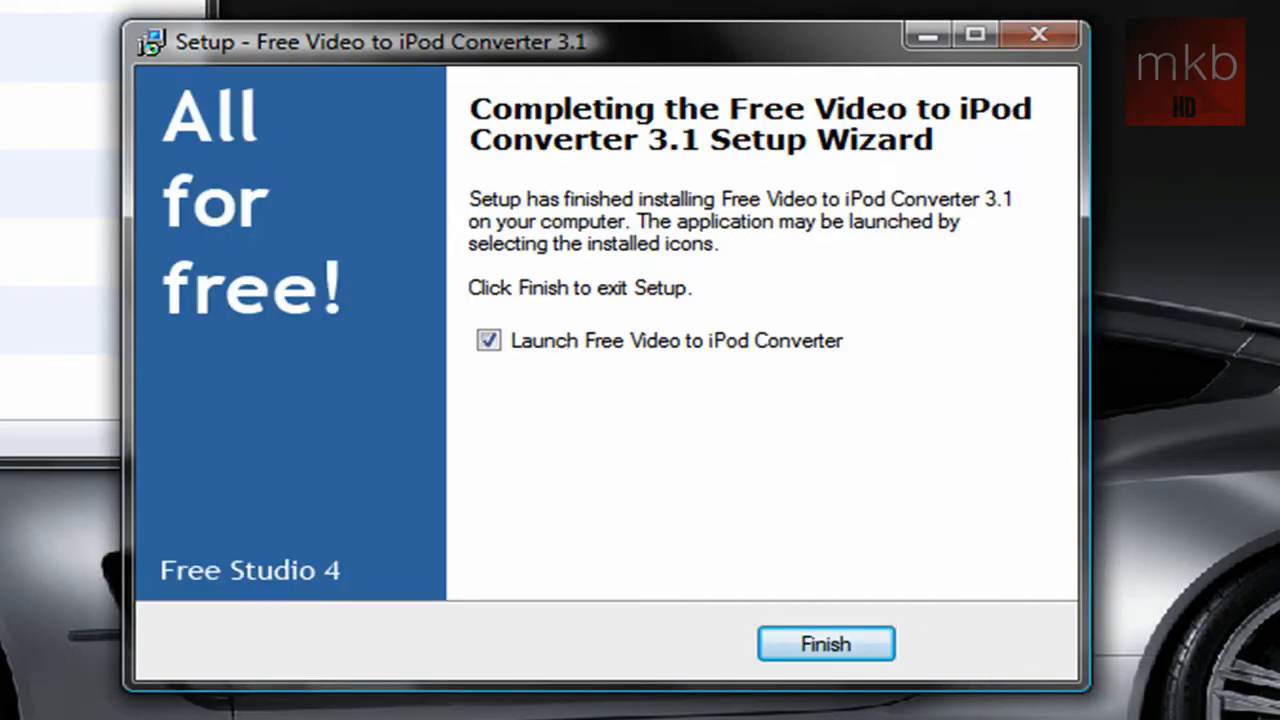
{"action": "left_click", "coordinate": [488, 340]}
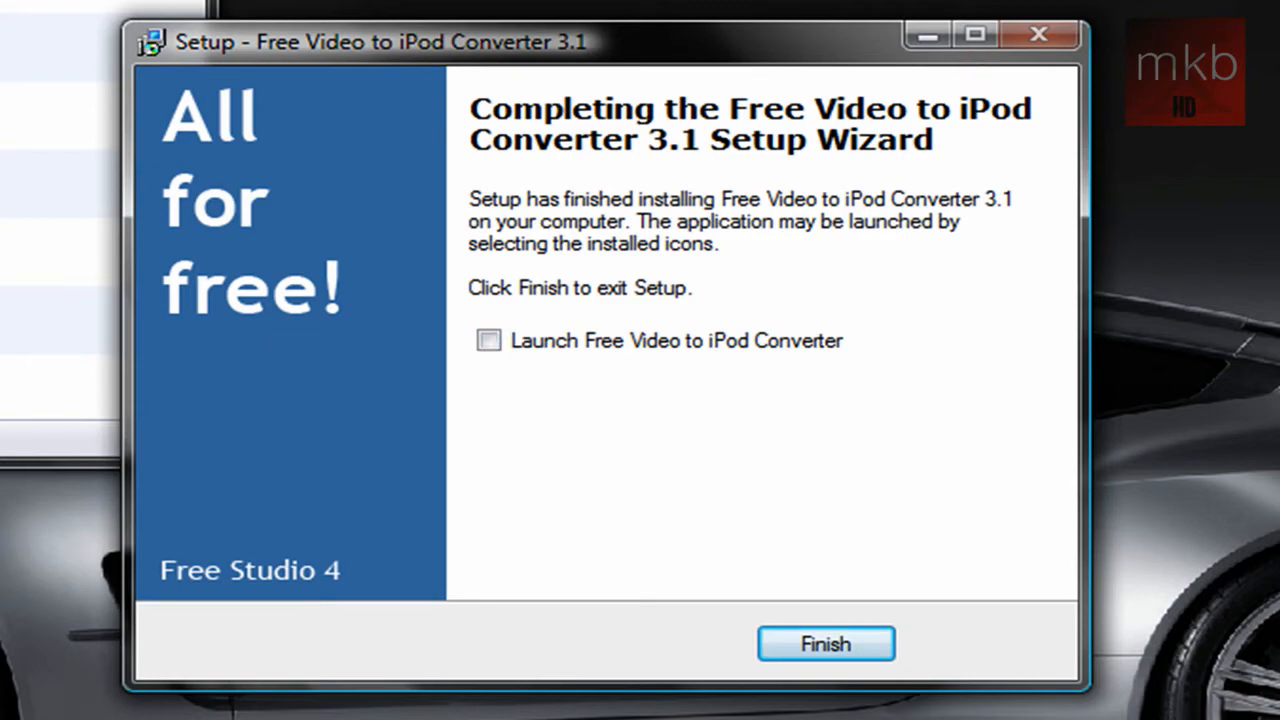
{"action": "left_click", "coordinate": [824, 644]}
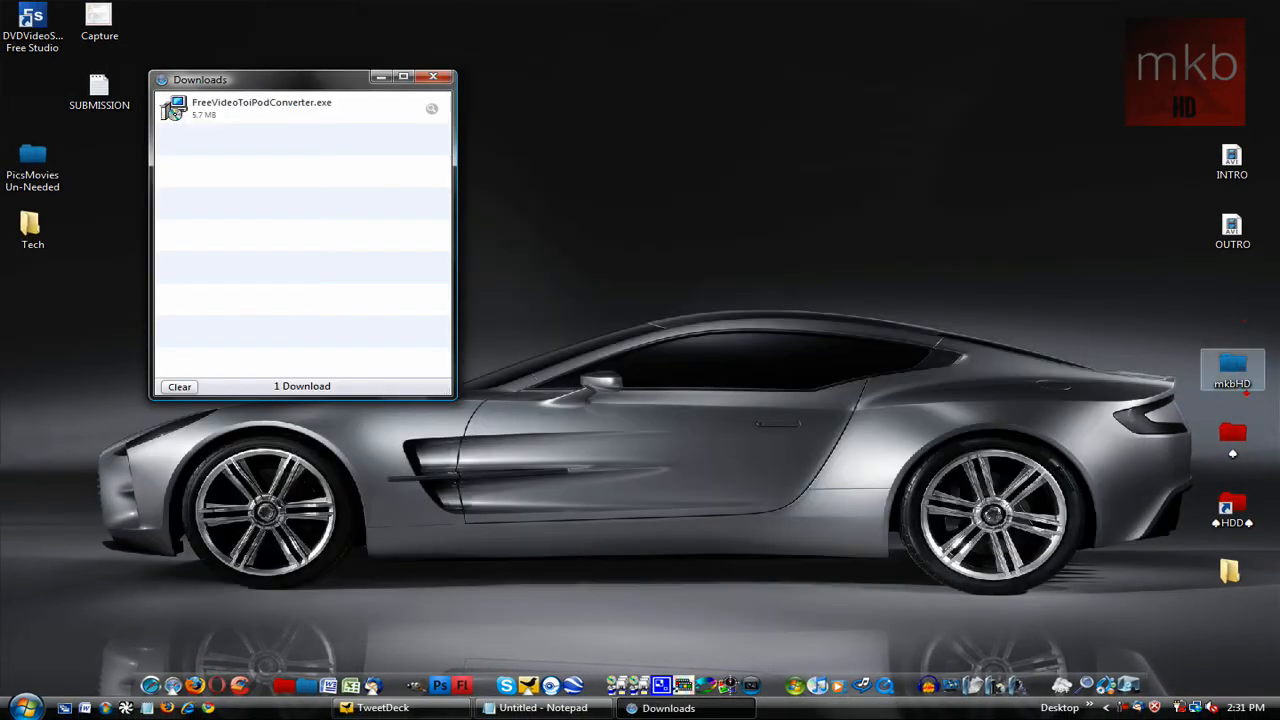
Close Downloads, relaunch Free Studio Manager and start Free Video to iPod and PSP Converter.
{"action": "left_click", "coordinate": [440, 76]}
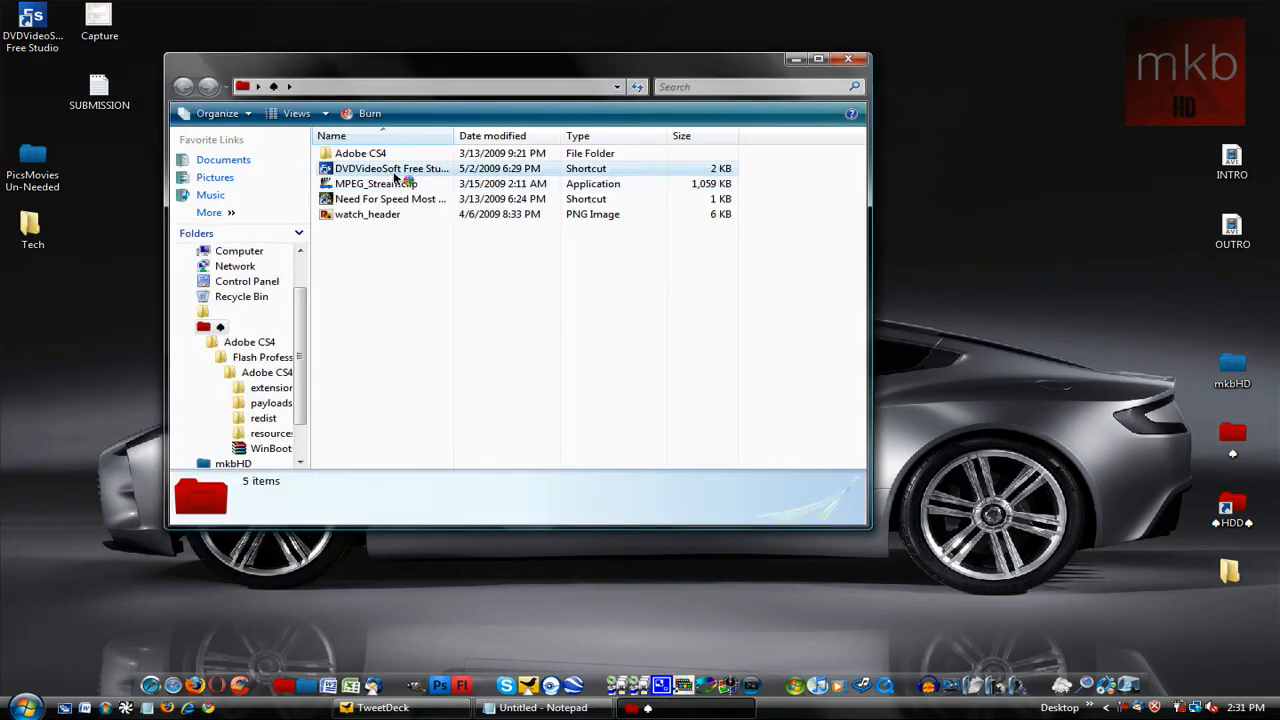
{"action": "double_click", "coordinate": [390, 168]}
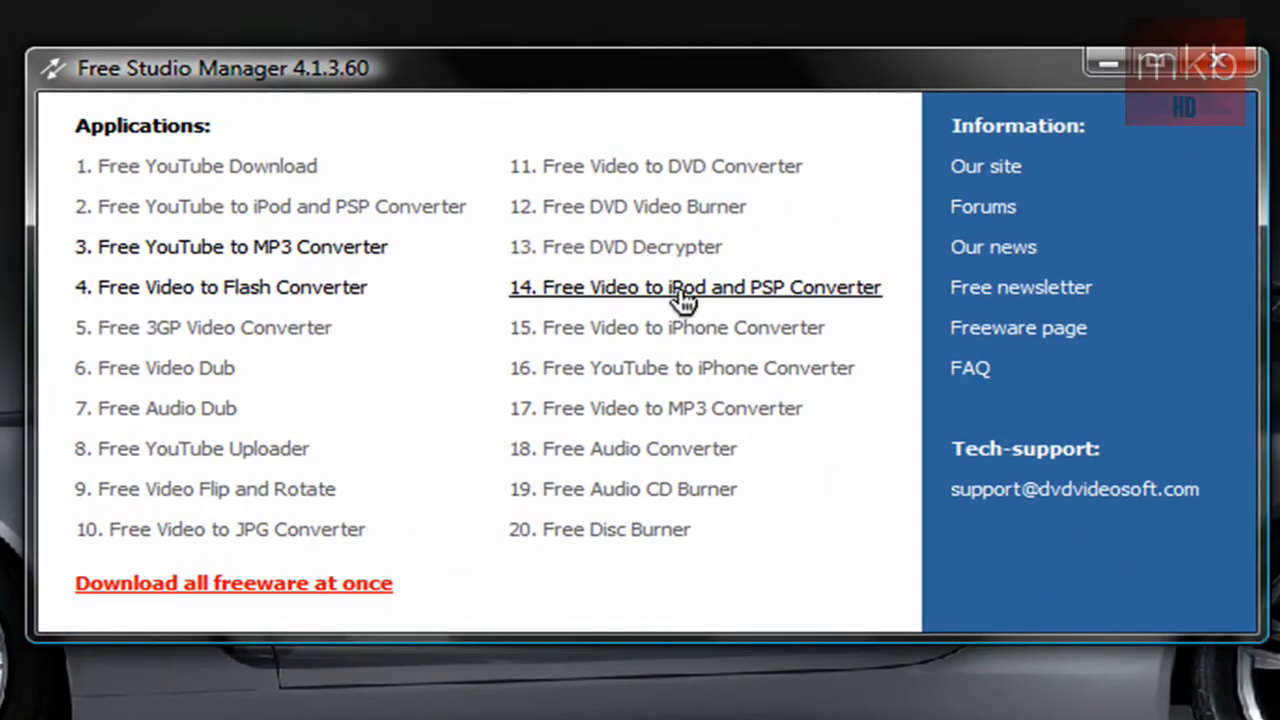
{"action": "mouse_move", "coordinate": [556, 304]}
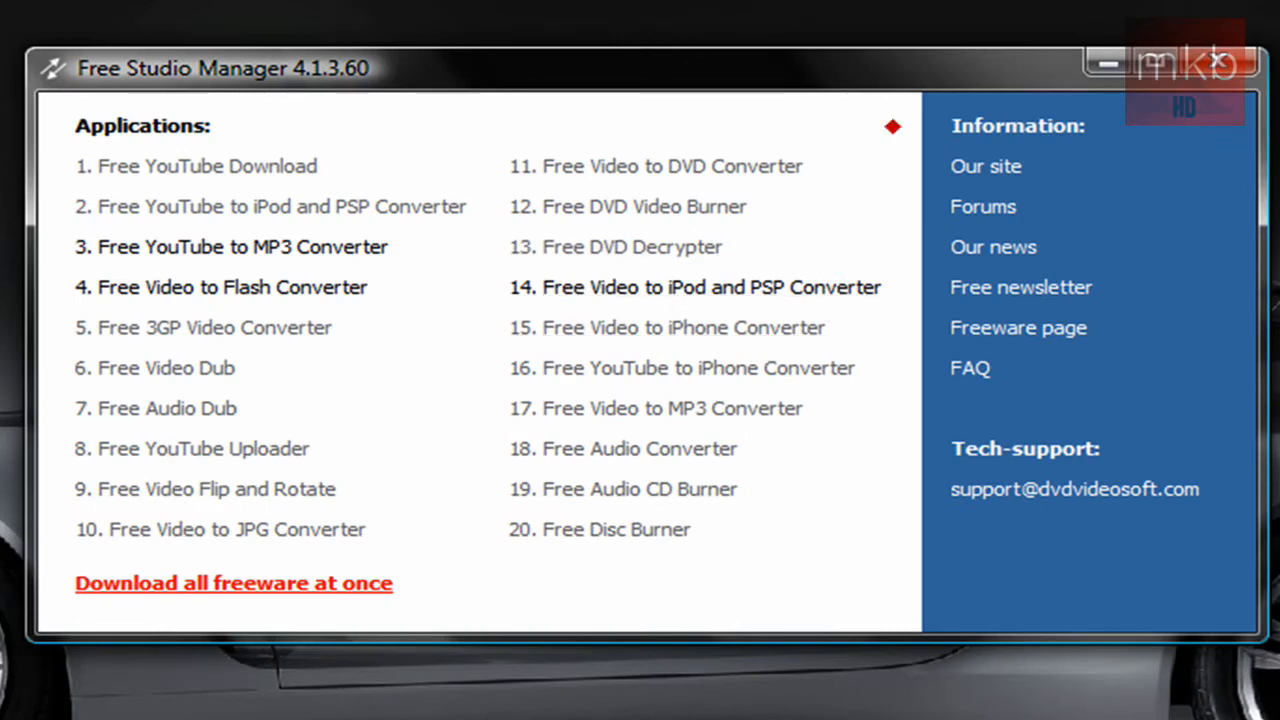
{"action": "mouse_move", "coordinate": [1012, 166]}
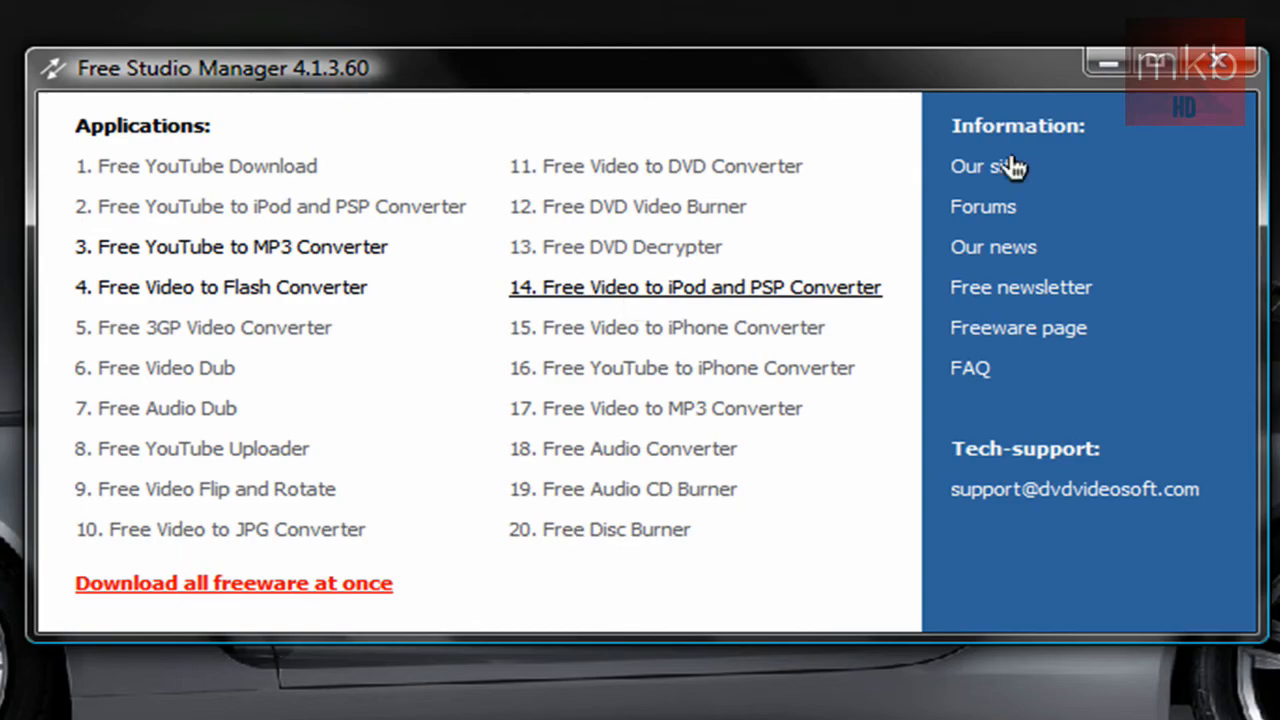
{"action": "left_click", "coordinate": [694, 288]}
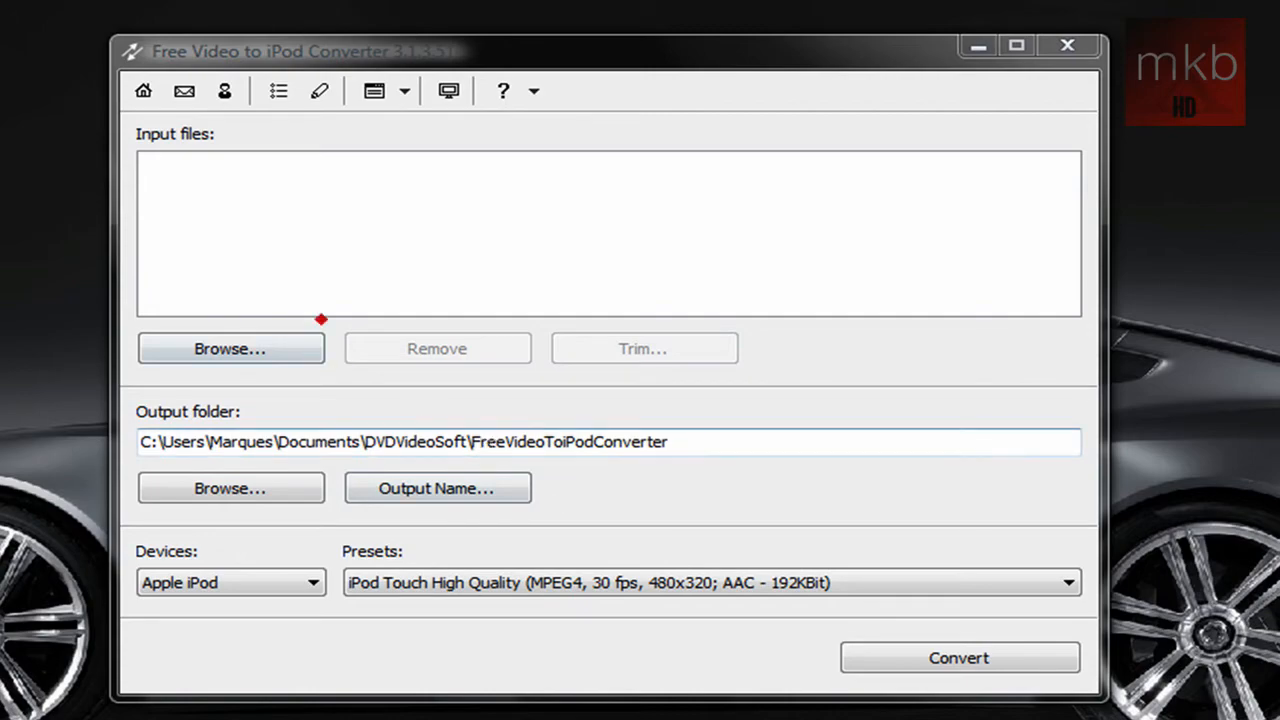
{"action": "mouse_move", "coordinate": [230, 348]}
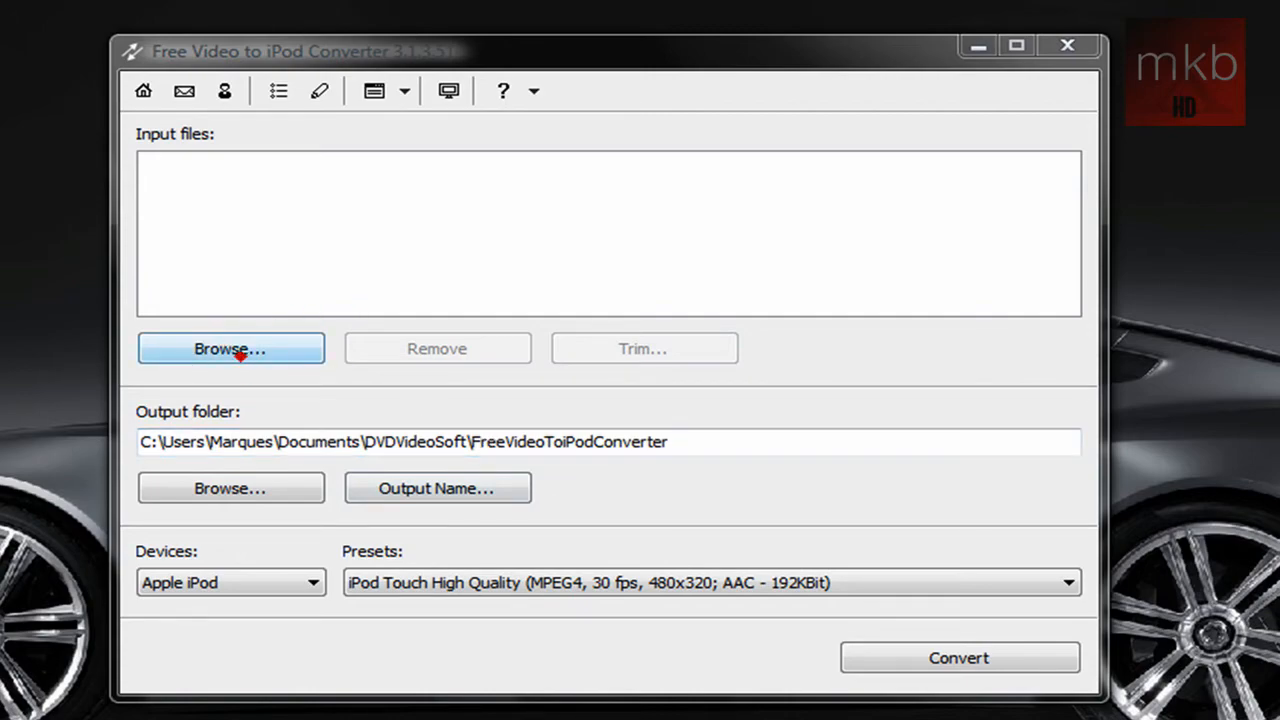
Add Intro.wmv from the Marques > Videos folder as the input file.
{"action": "left_click", "coordinate": [230, 348]}
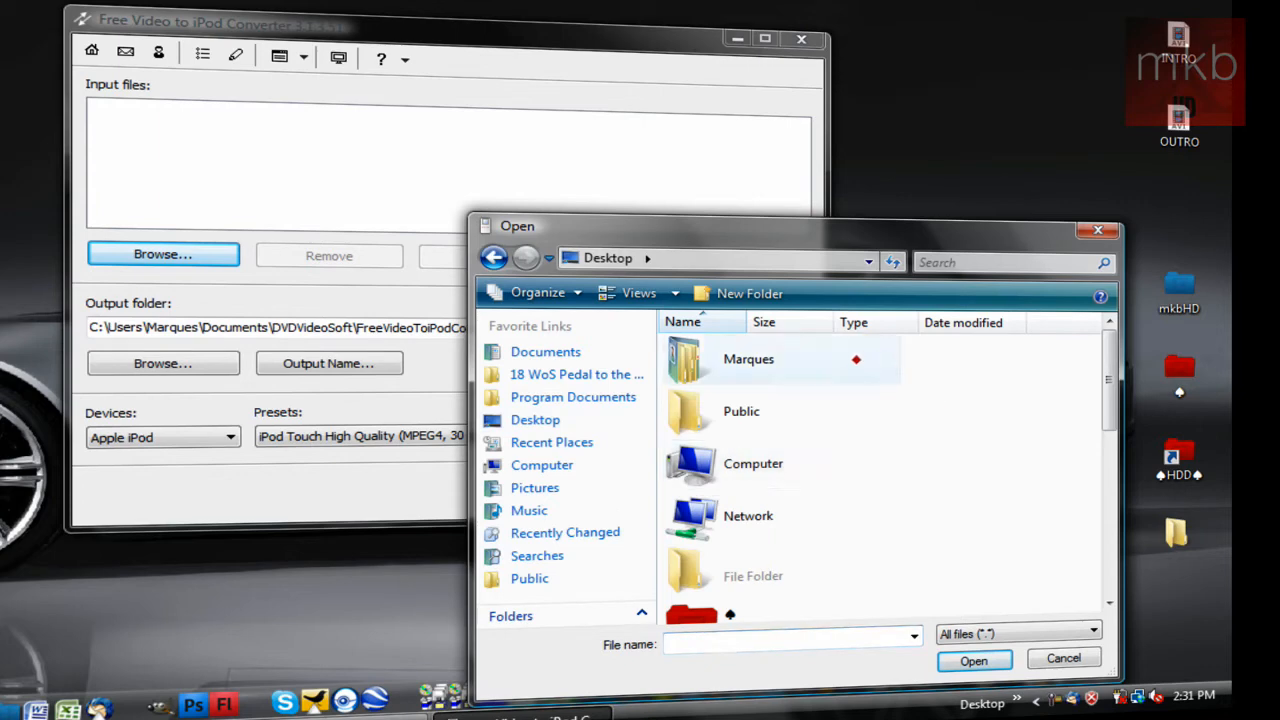
{"action": "double_click", "coordinate": [748, 360]}
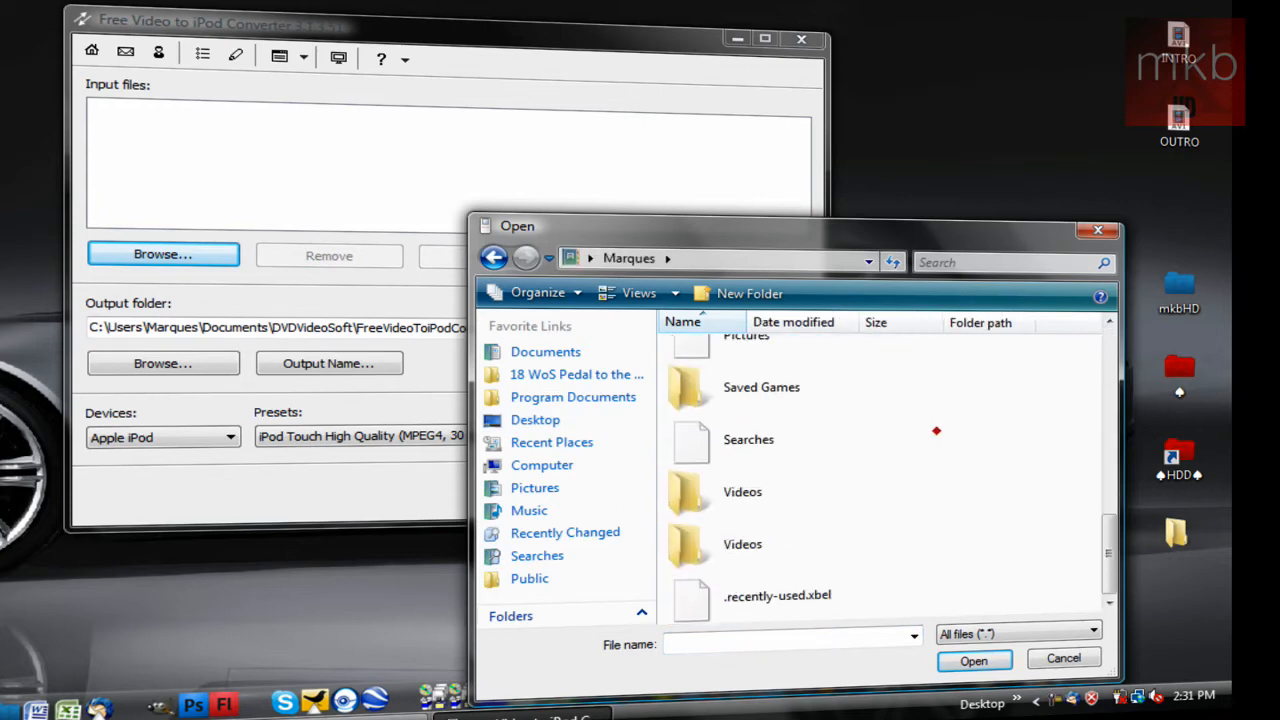
{"action": "double_click", "coordinate": [742, 492]}
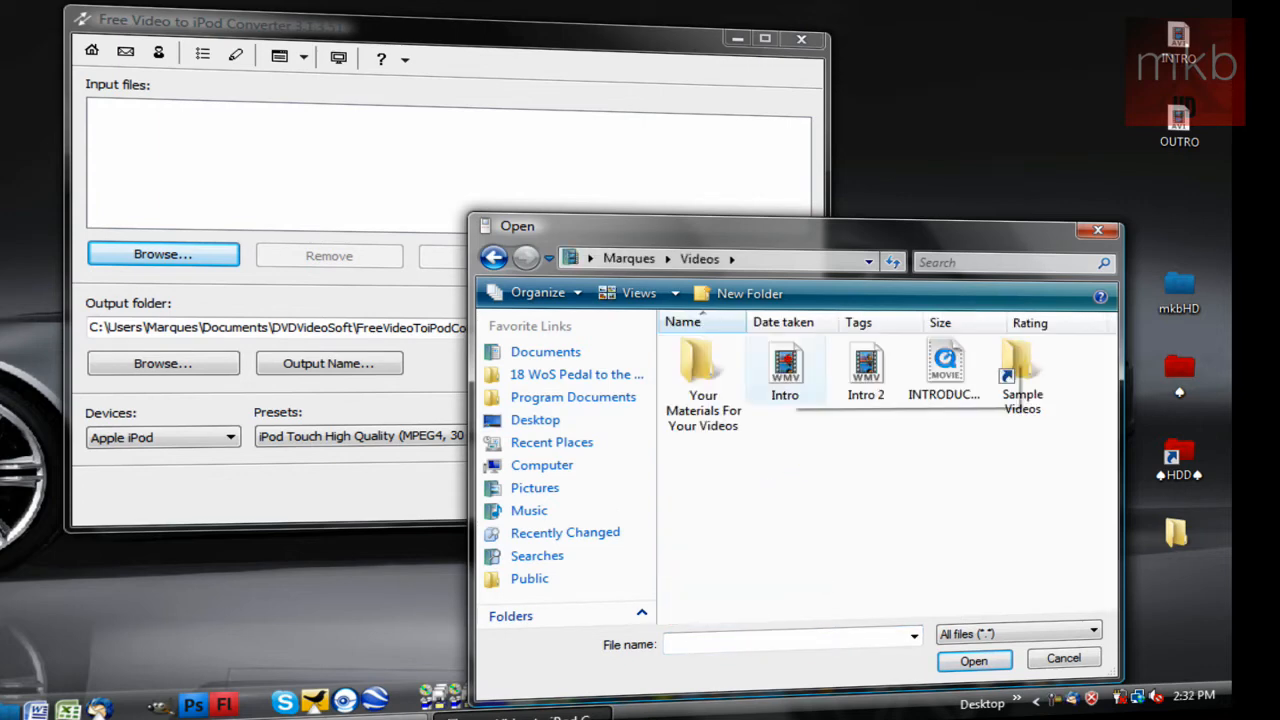
{"action": "left_click", "coordinate": [972, 658]}
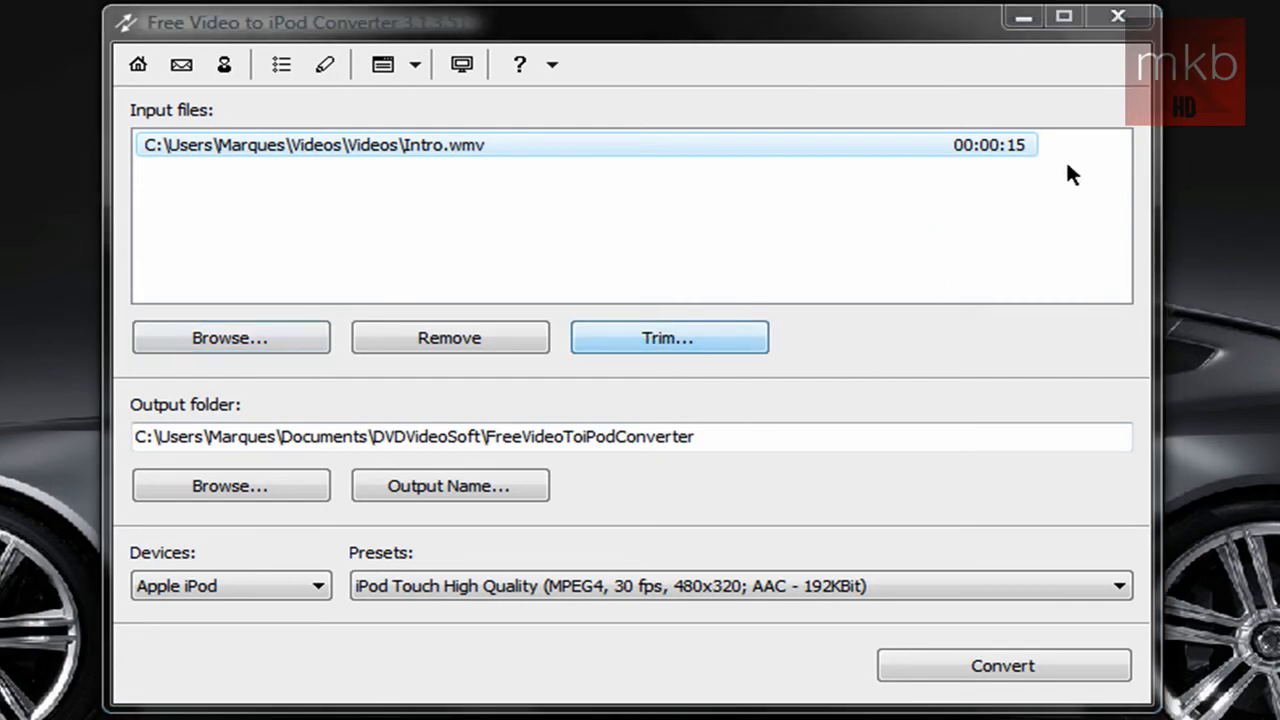
{"action": "left_click", "coordinate": [668, 336]}
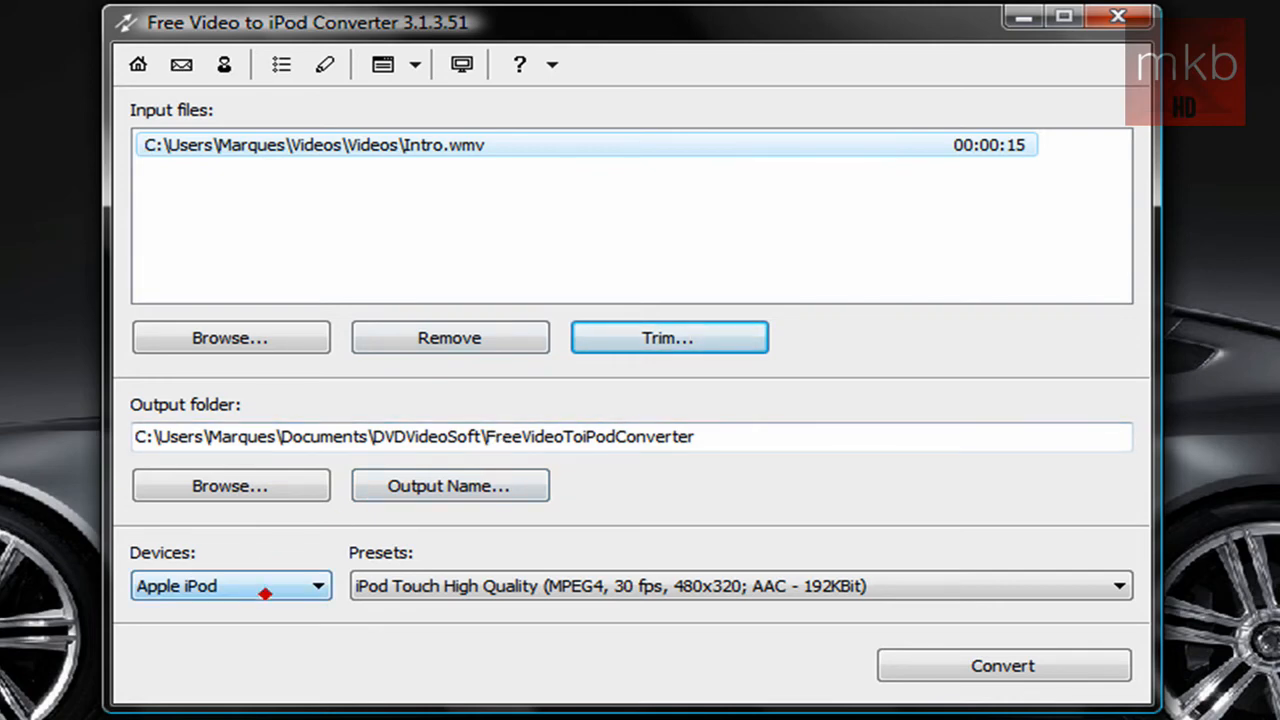
{"action": "left_click", "coordinate": [448, 486]}
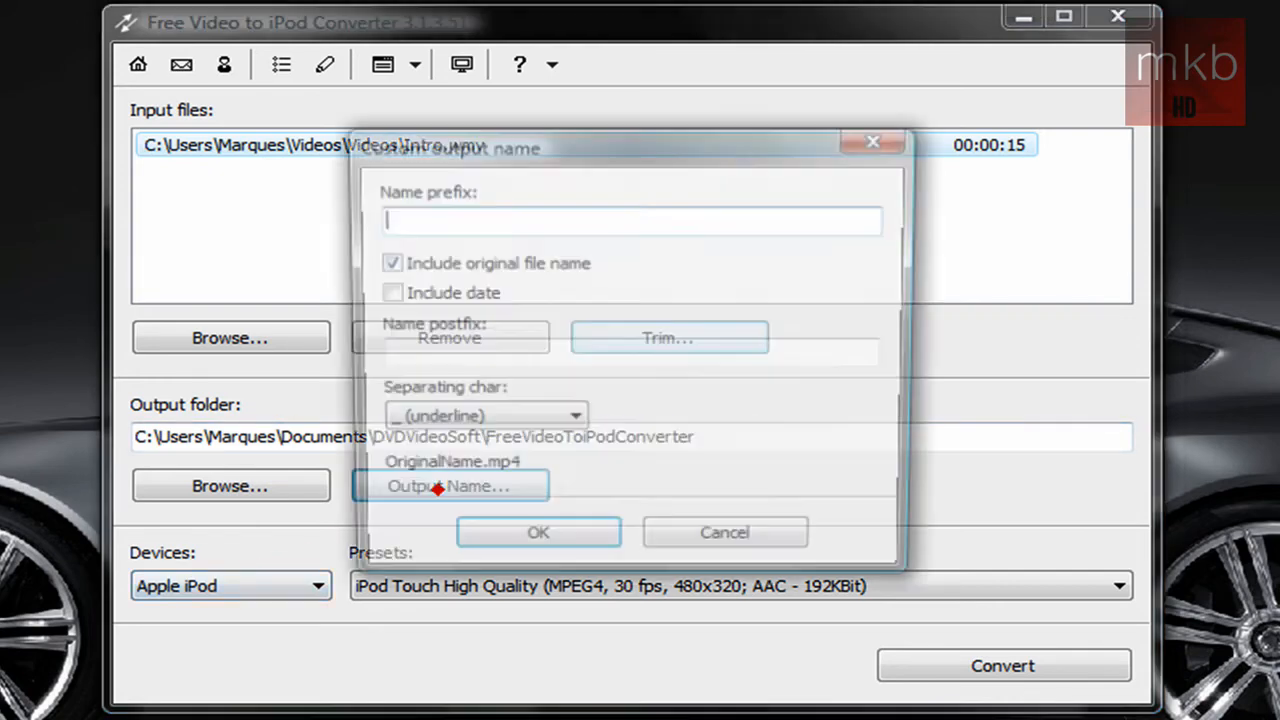
{"action": "type", "text": "F"}
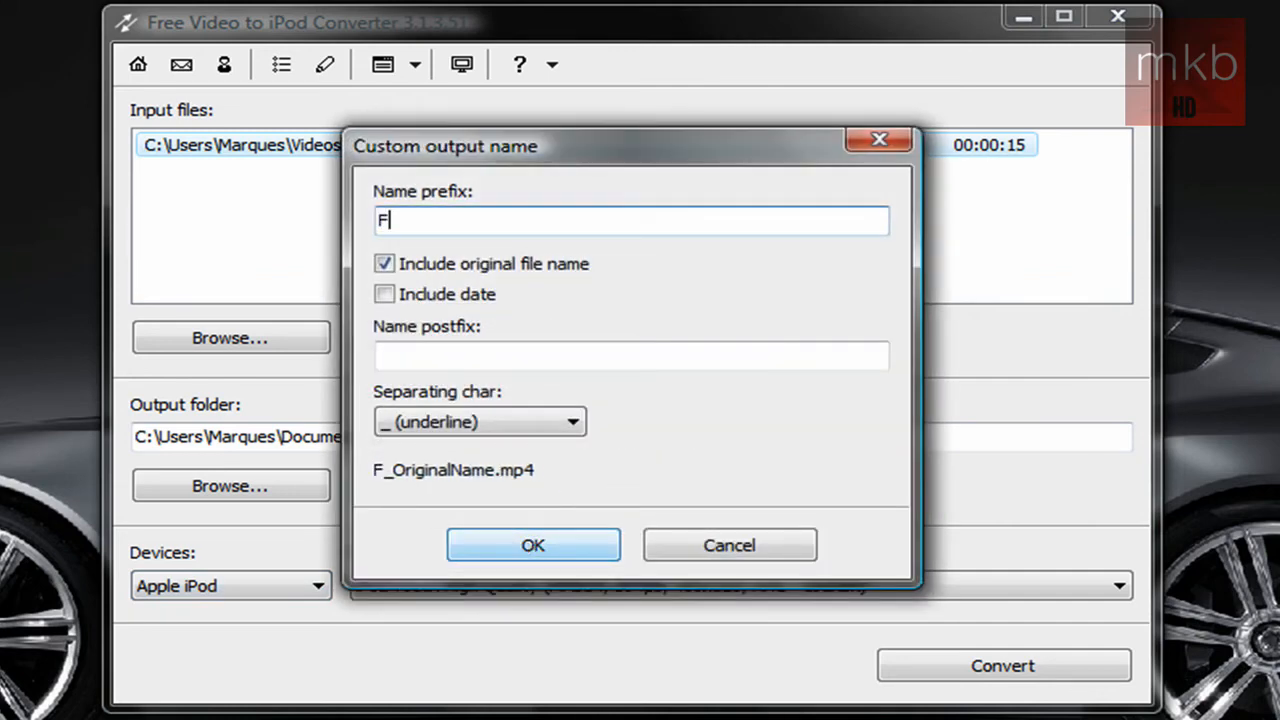
{"action": "left_click", "coordinate": [532, 544]}
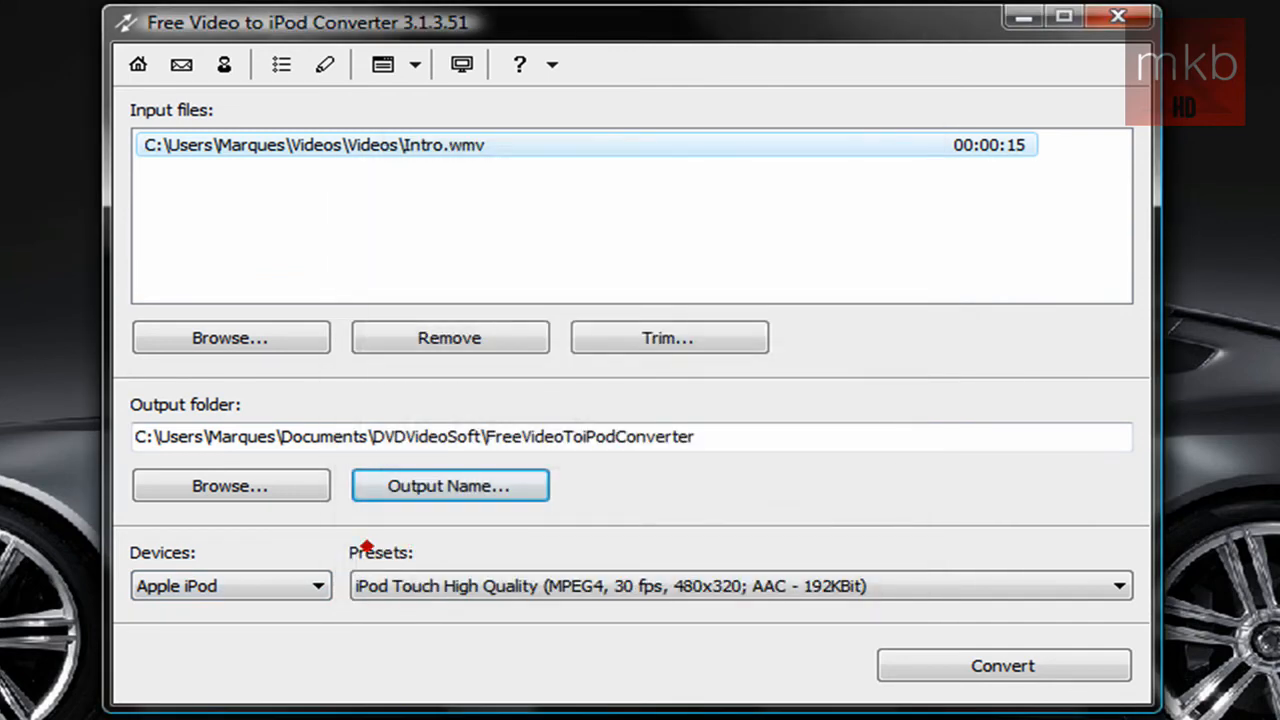
Set the output folder to the Desktop.
{"action": "left_click", "coordinate": [230, 486]}
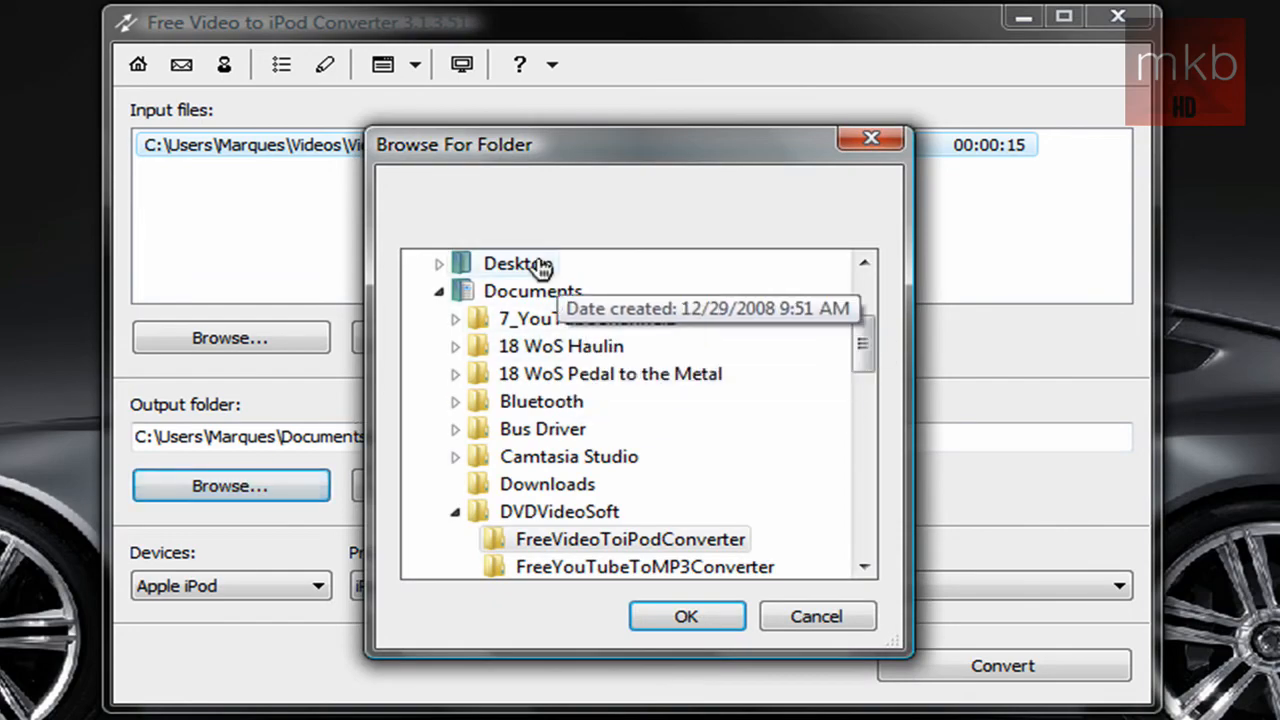
{"action": "left_click", "coordinate": [686, 616]}
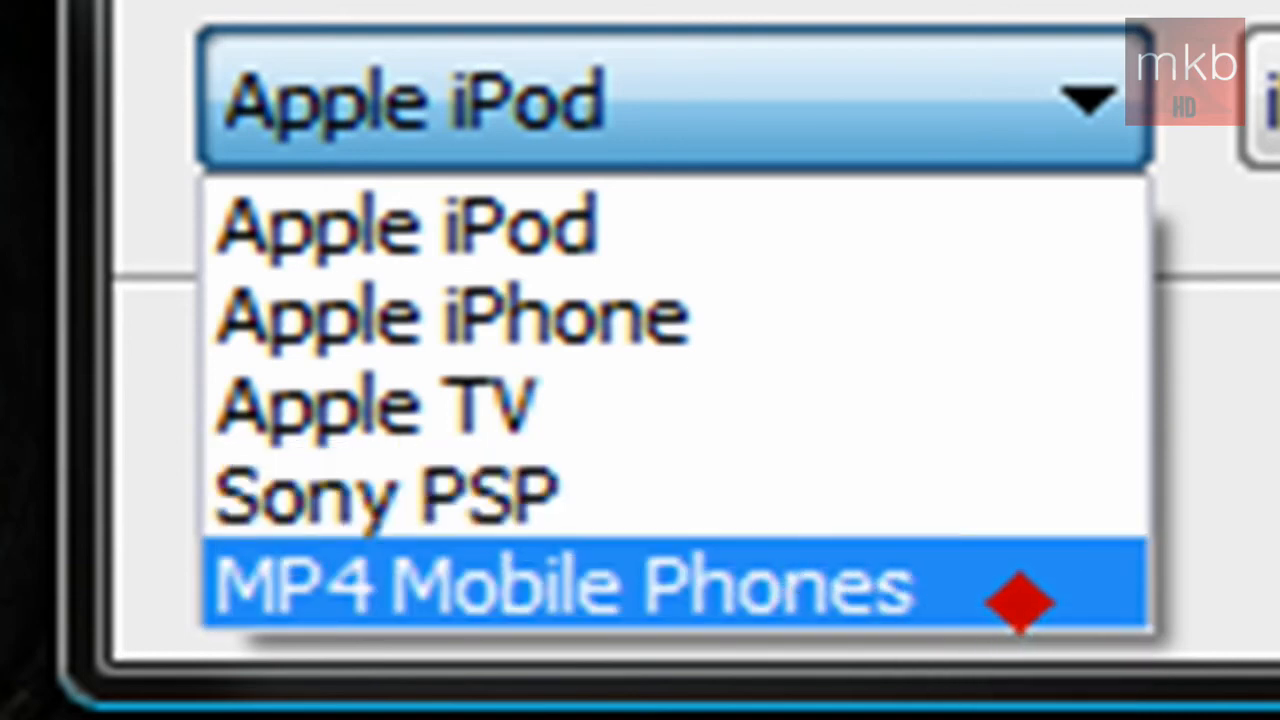
{"action": "mouse_move", "coordinate": [400, 224]}
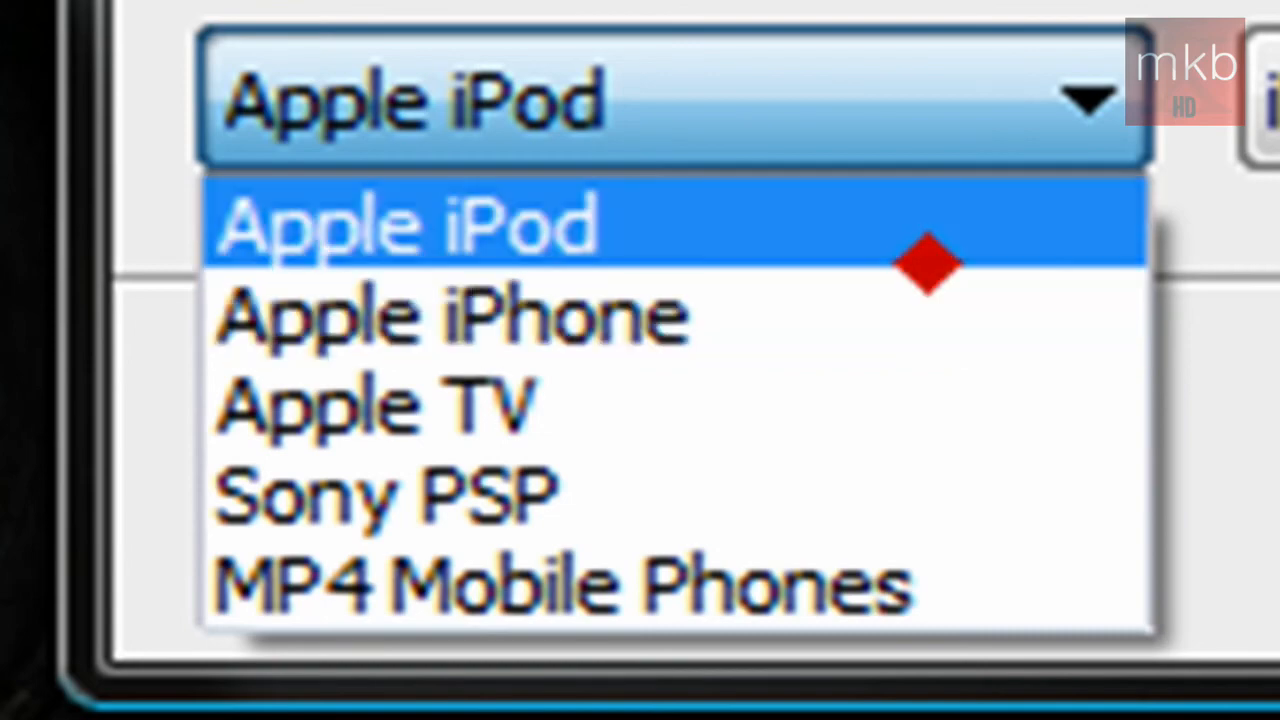
Convert the video with the Apple iPhone device and iPhone High Quality preset.
{"action": "left_click", "coordinate": [450, 316]}
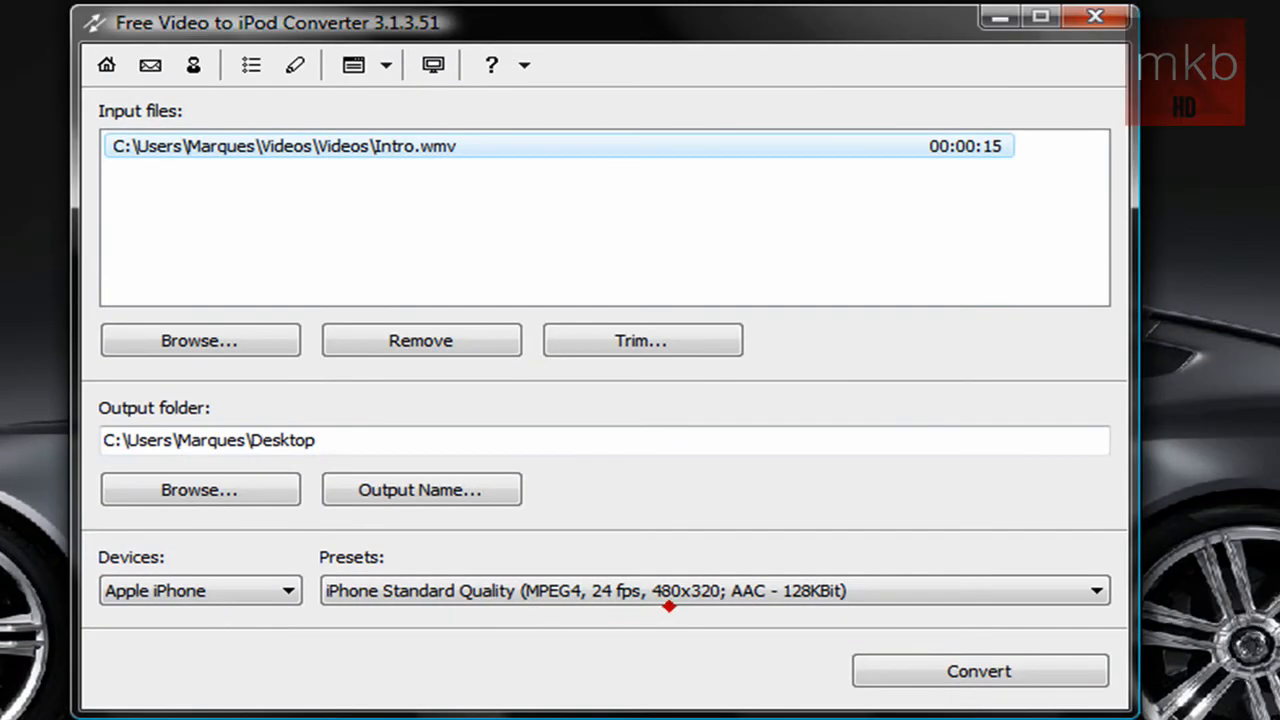
{"action": "left_click", "coordinate": [1096, 590]}
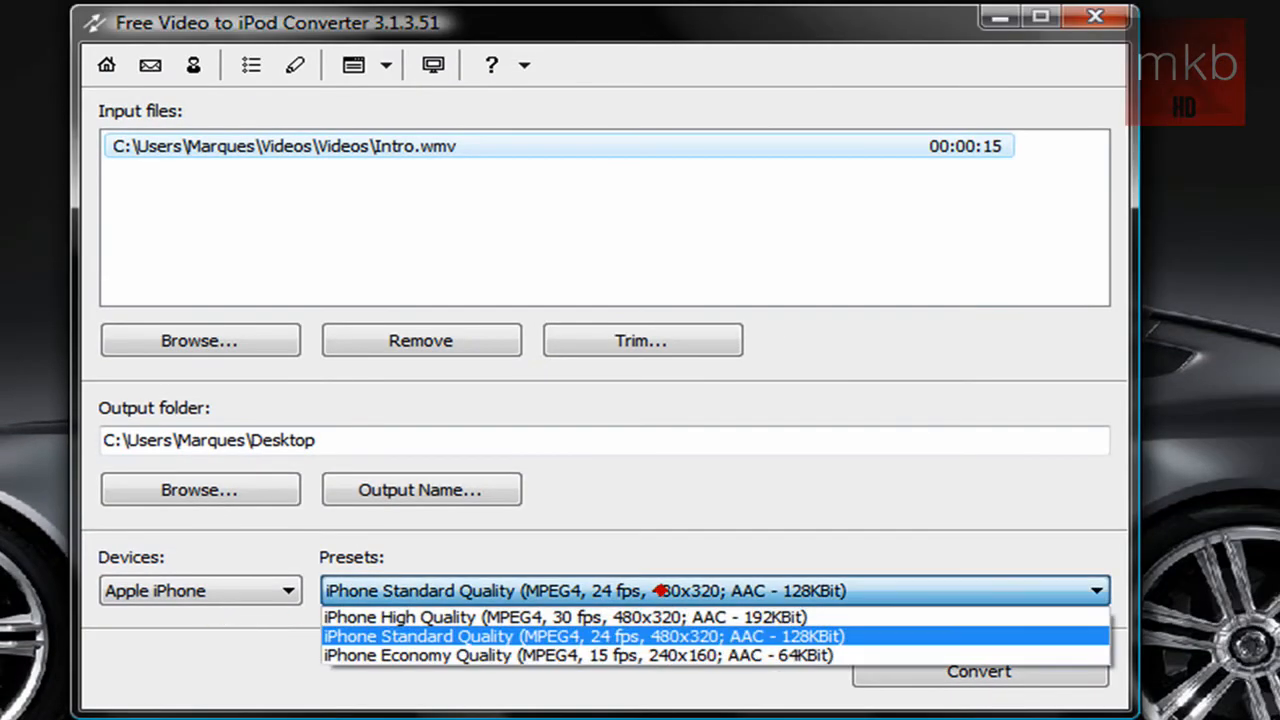
{"action": "mouse_move", "coordinate": [660, 616]}
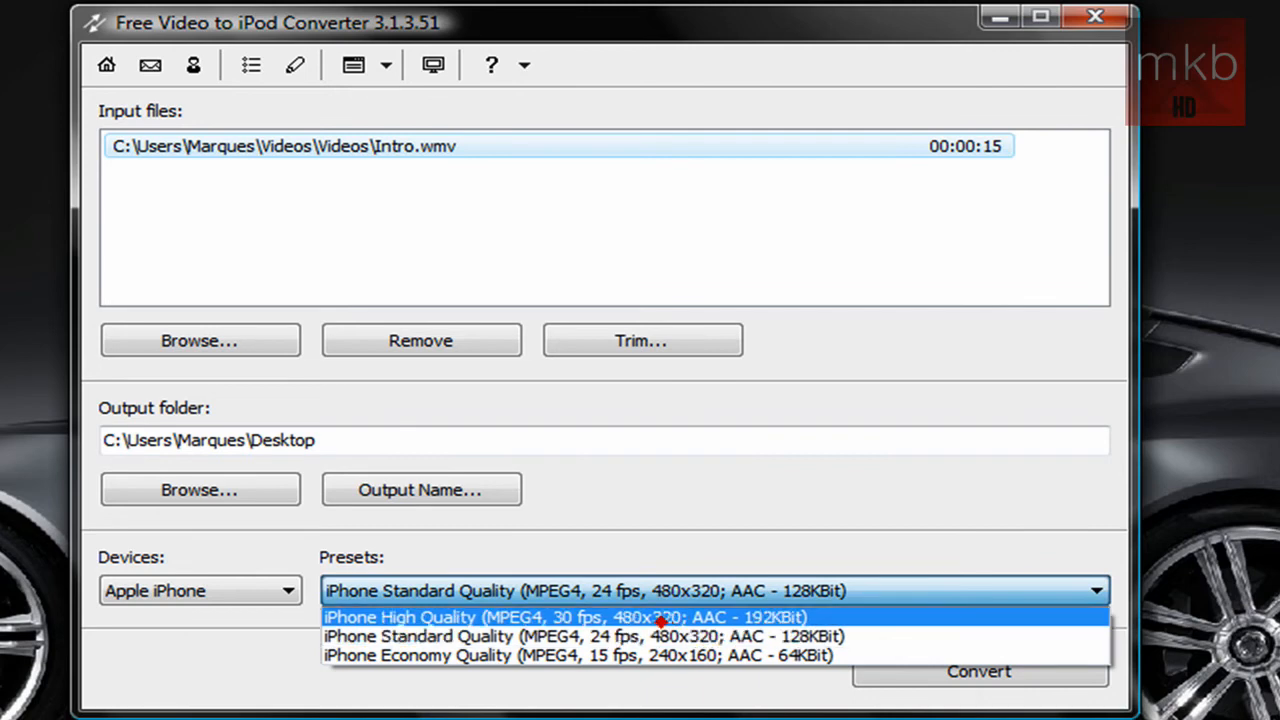
{"action": "mouse_move", "coordinate": [582, 636]}
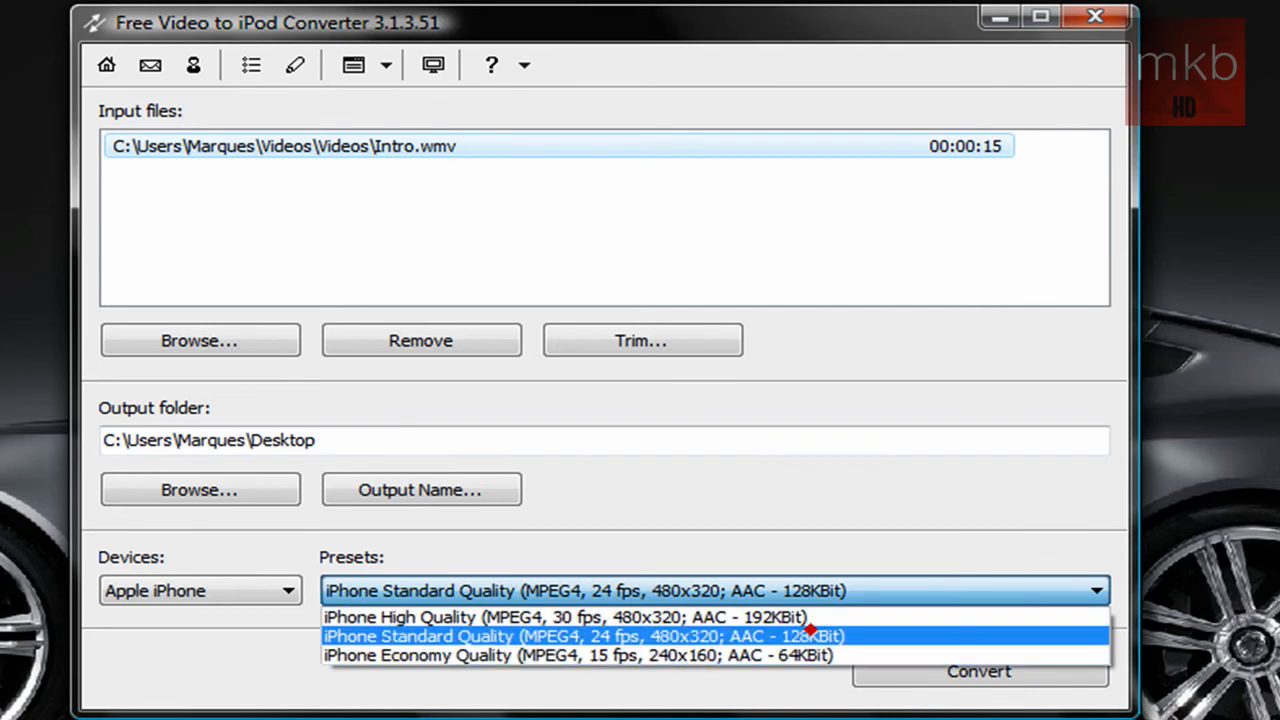
{"action": "left_click", "coordinate": [564, 616]}
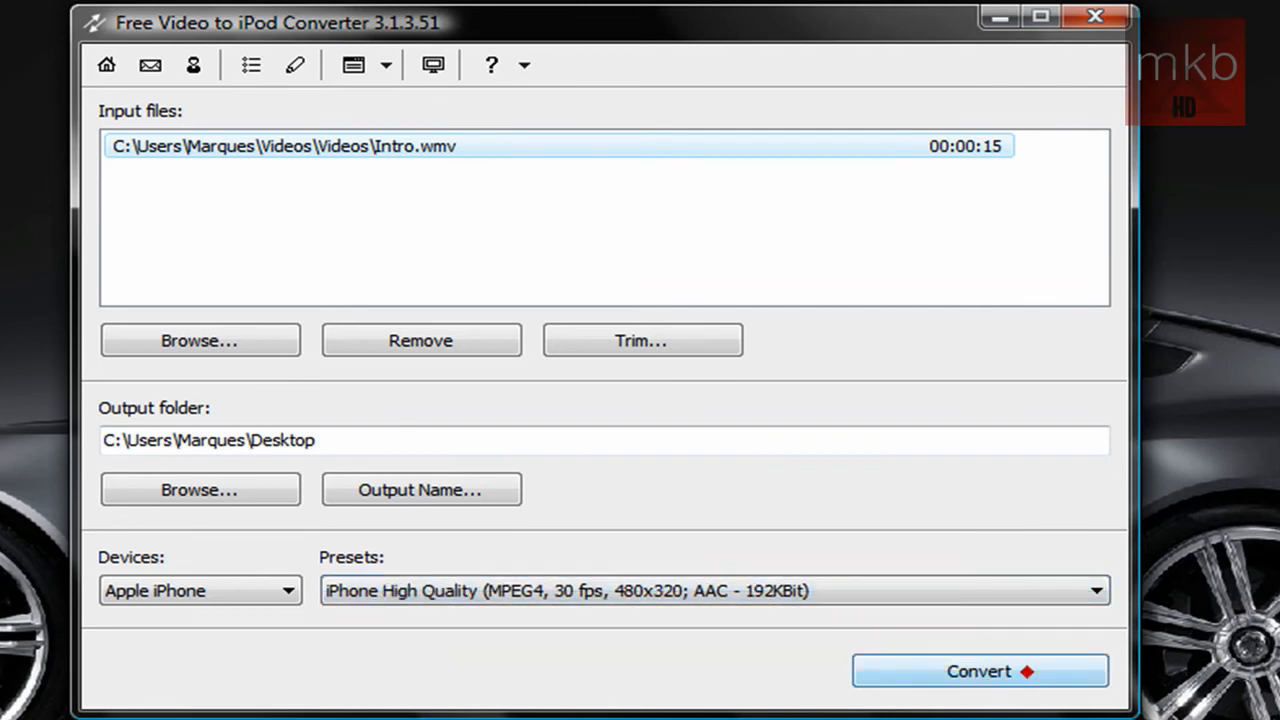
{"action": "left_click", "coordinate": [980, 672]}
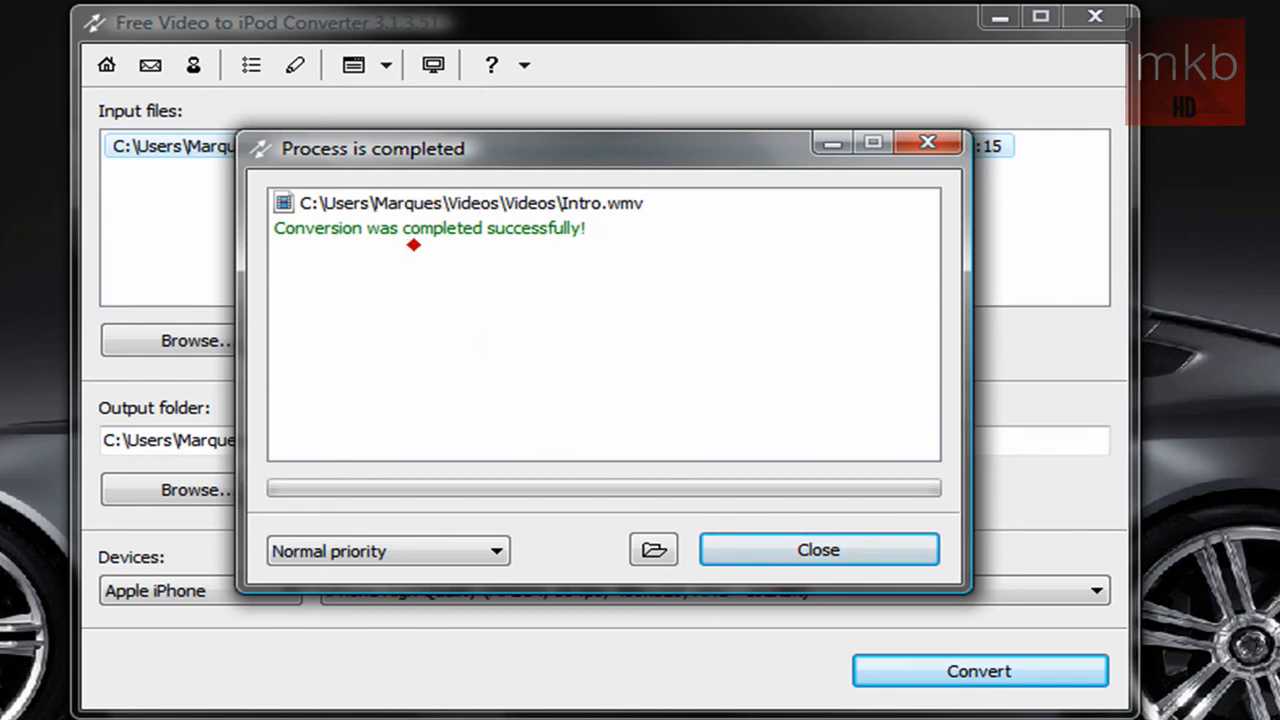
Dismiss the completion report and move Final_Intro toward the desktop centre.
{"action": "left_click", "coordinate": [816, 548]}
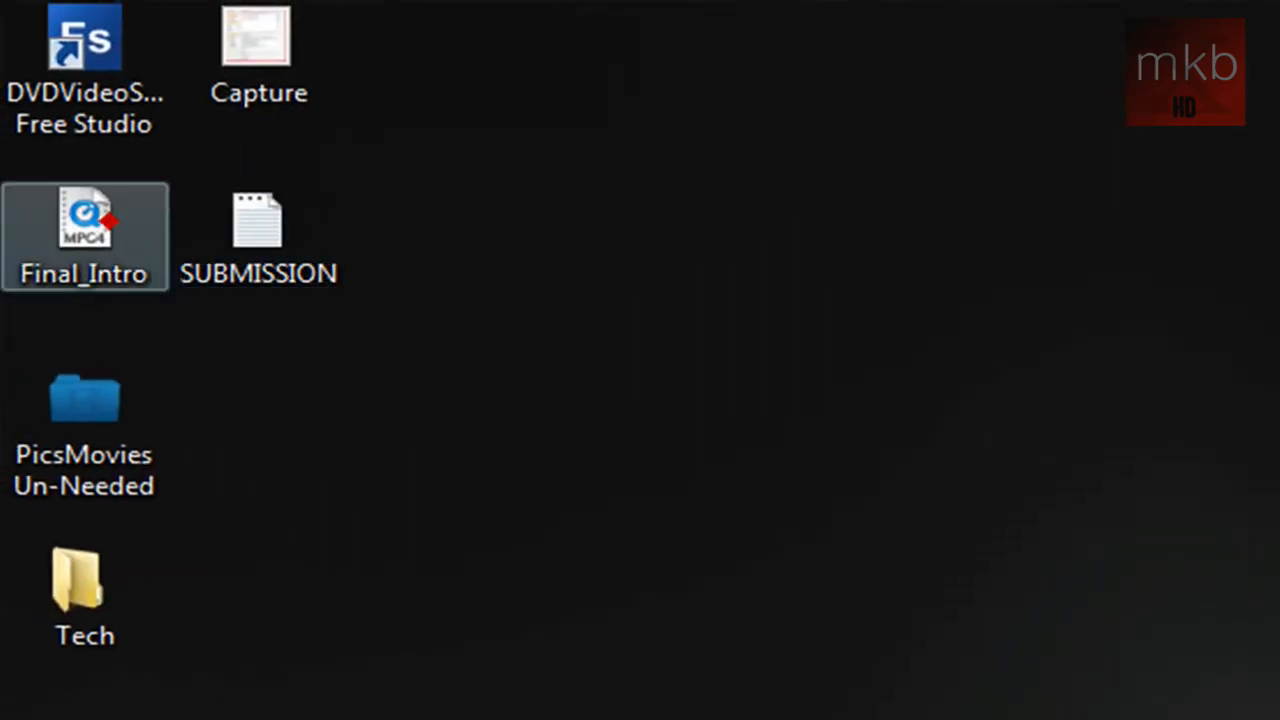
{"action": "left_click_drag", "start_coordinate": [84, 224], "coordinate": [924, 500]}
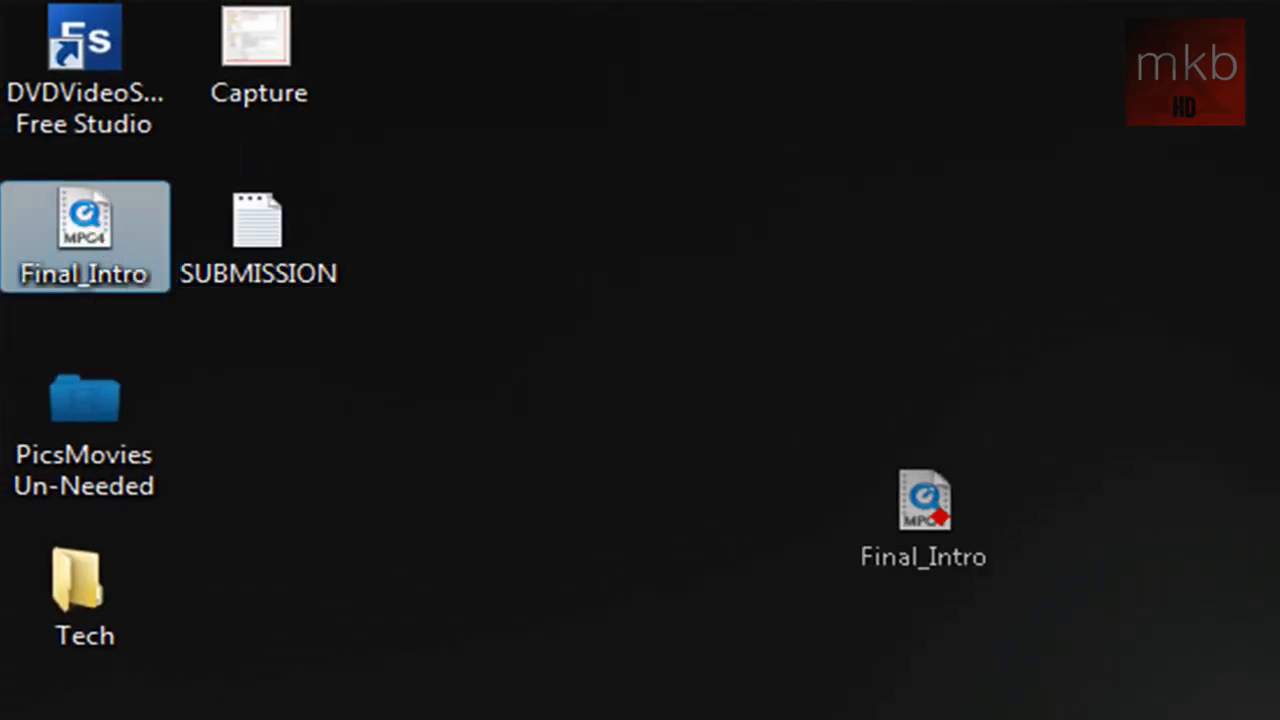